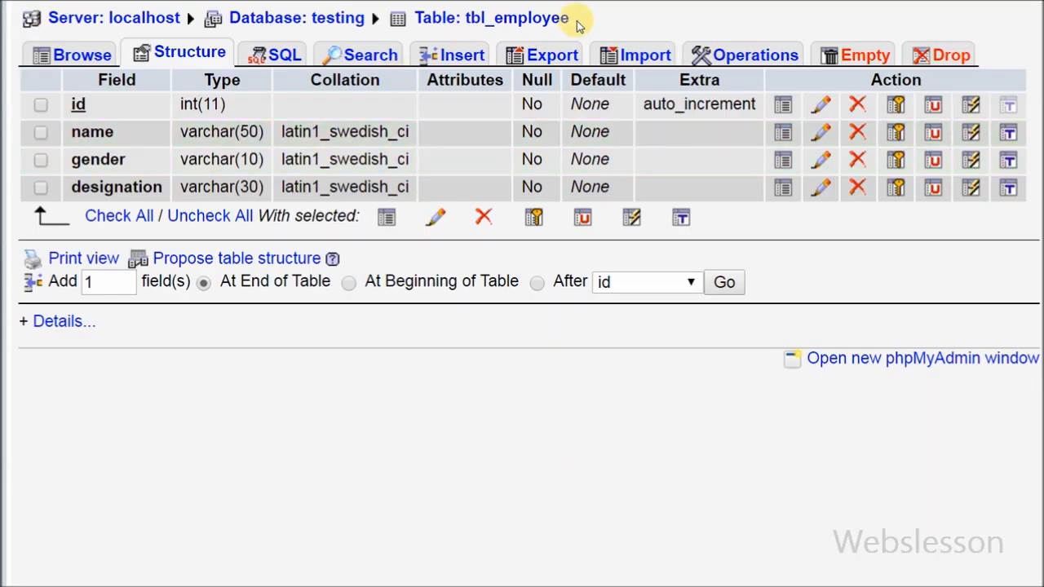
- Show the four employee records with name, gender and designation, then start a new PHP file
double_click(516, 17)
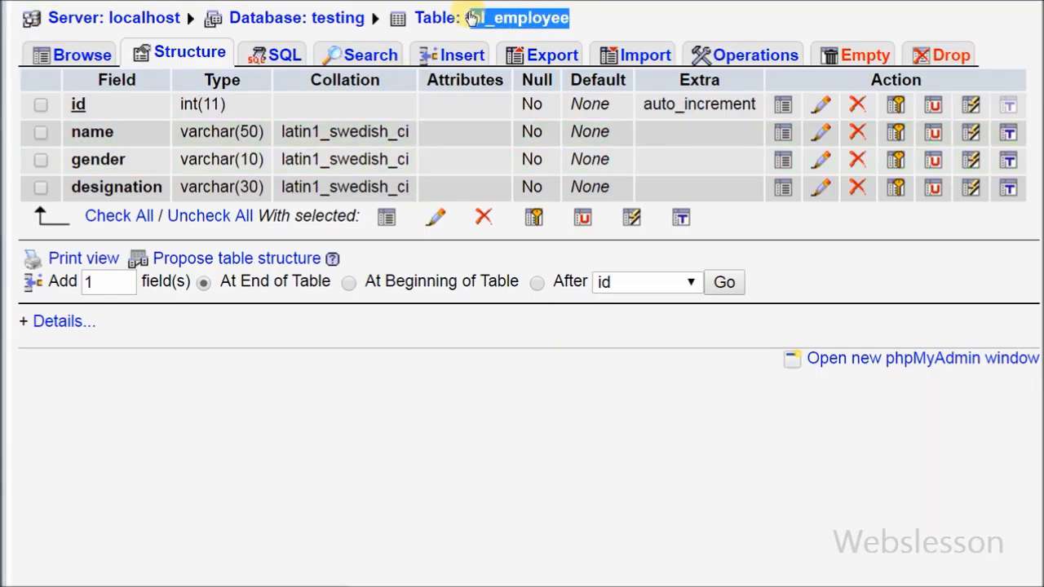
click(40, 105)
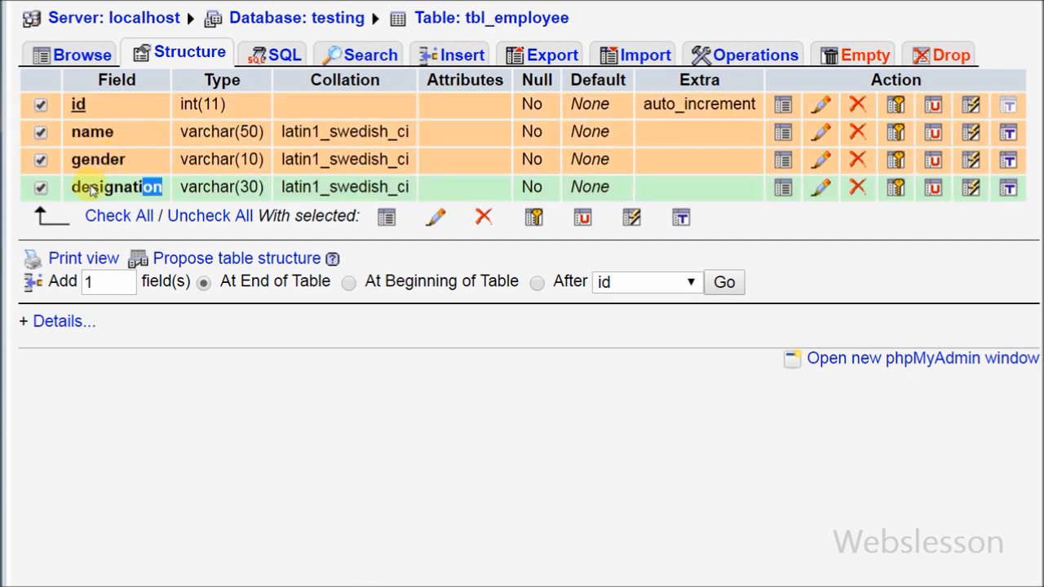
double_click(116, 187)
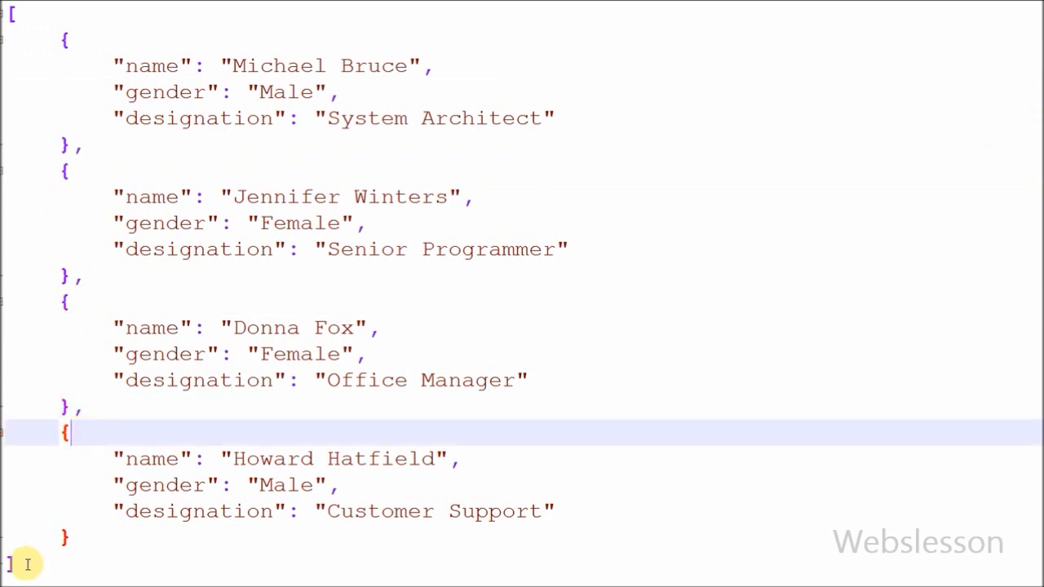
click(17, 564)
text(json_mysql.php)
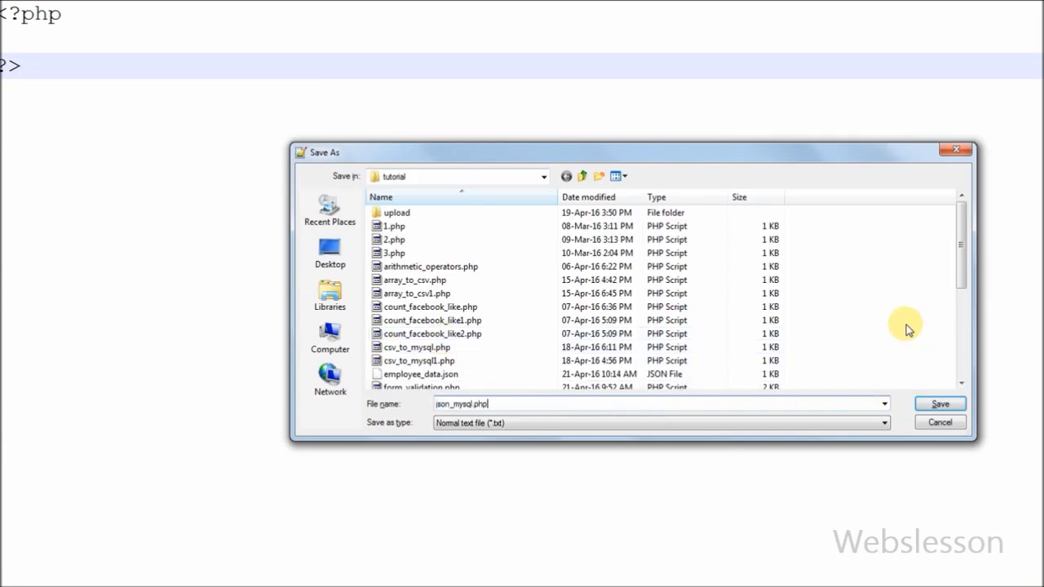
- Save the script as json_mysql.php and add a //json_mysql.php comment
click(939, 404)
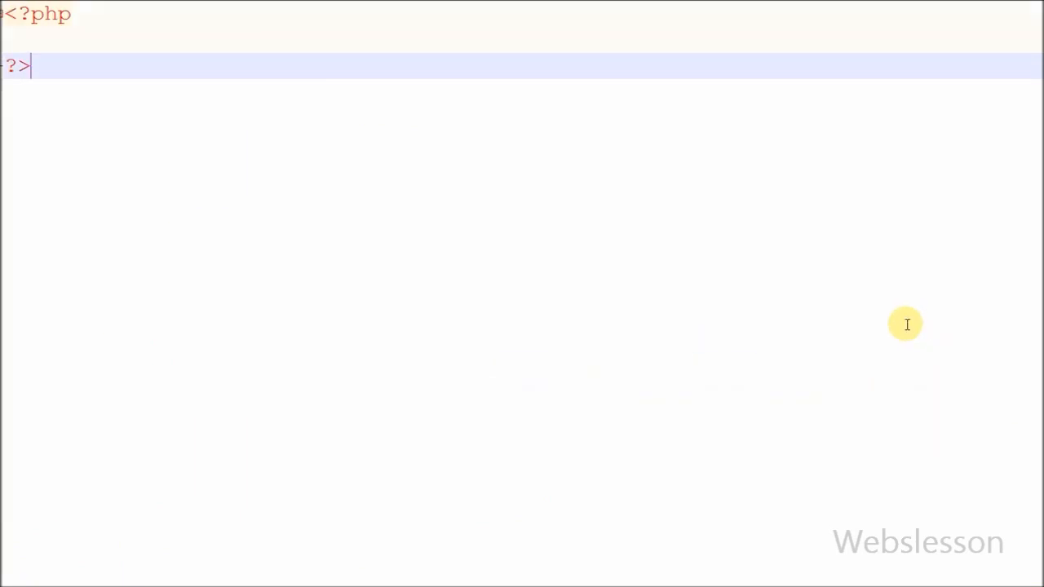
mouse_move(46, 41)
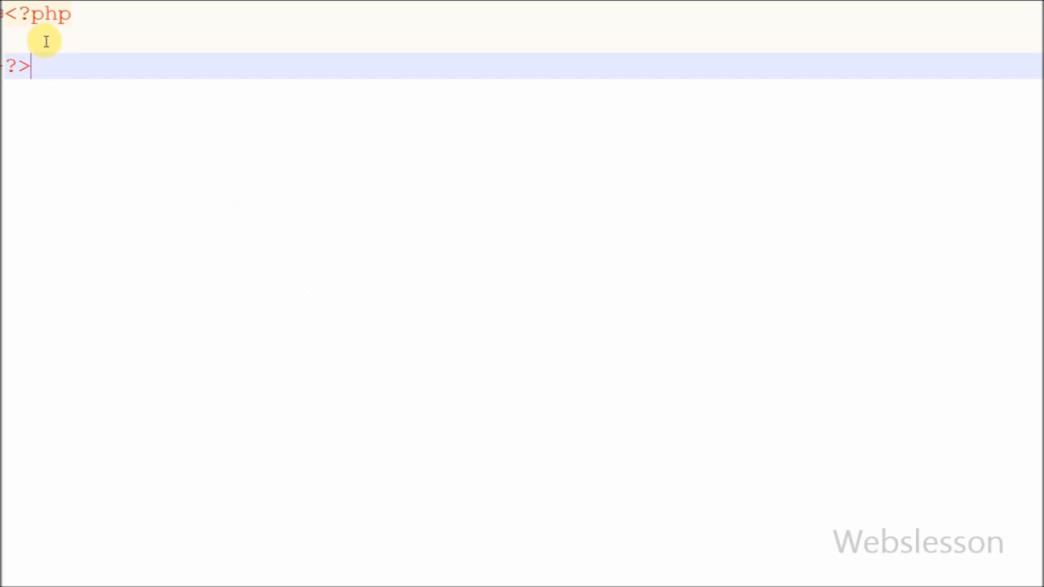
text(//json_mysql.php)
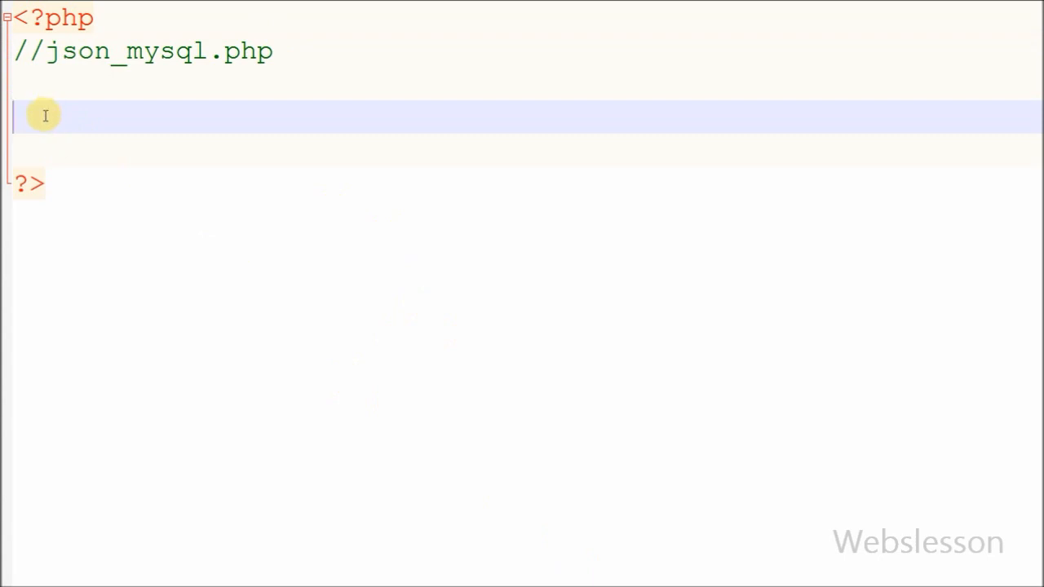
- Add a $connect mysqli_connect line to the testing database on localhost as root, empty password
text($connect)
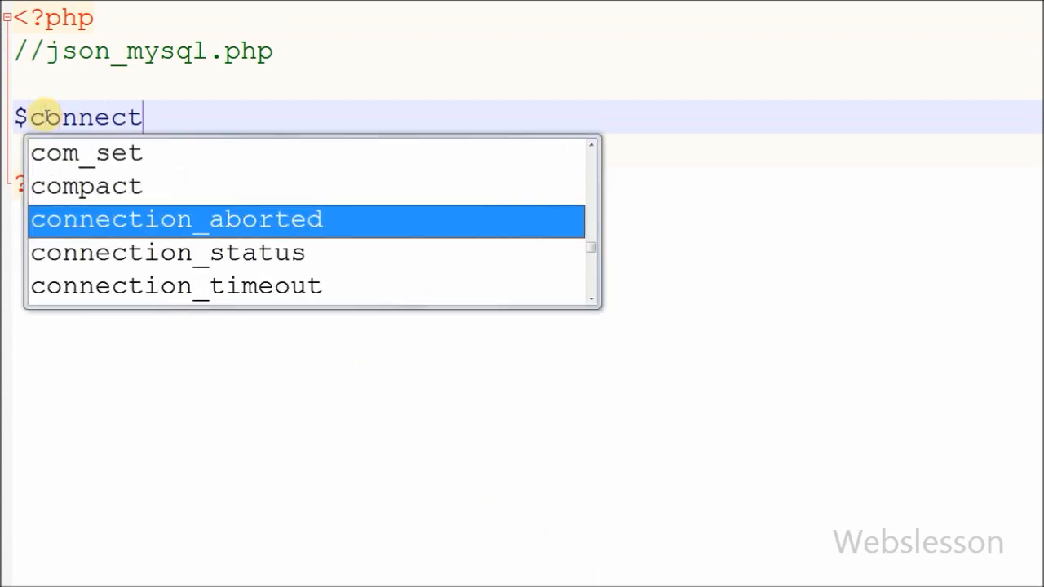
text(= mysqli_connect(")
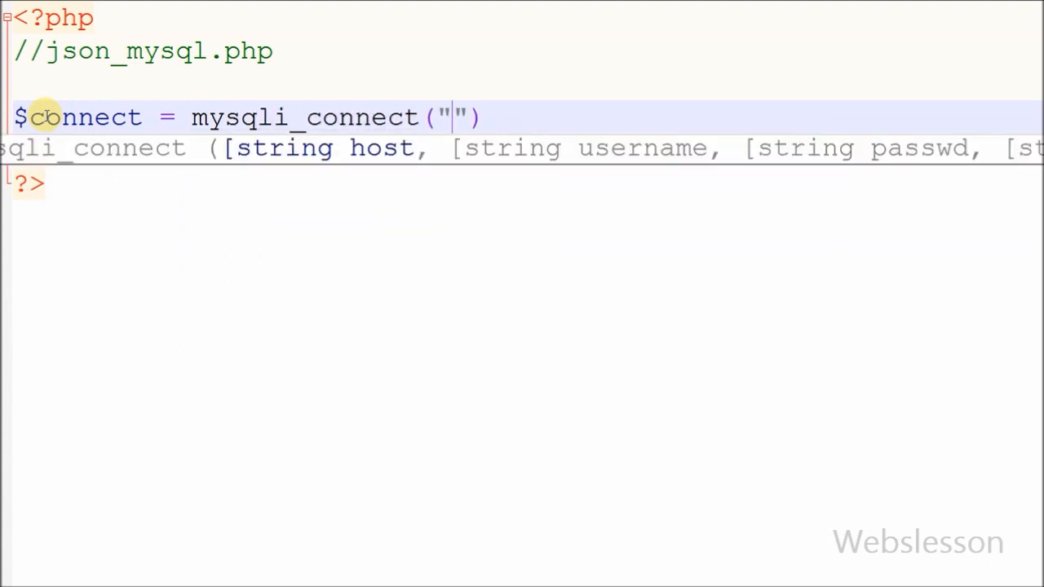
text(localhost)
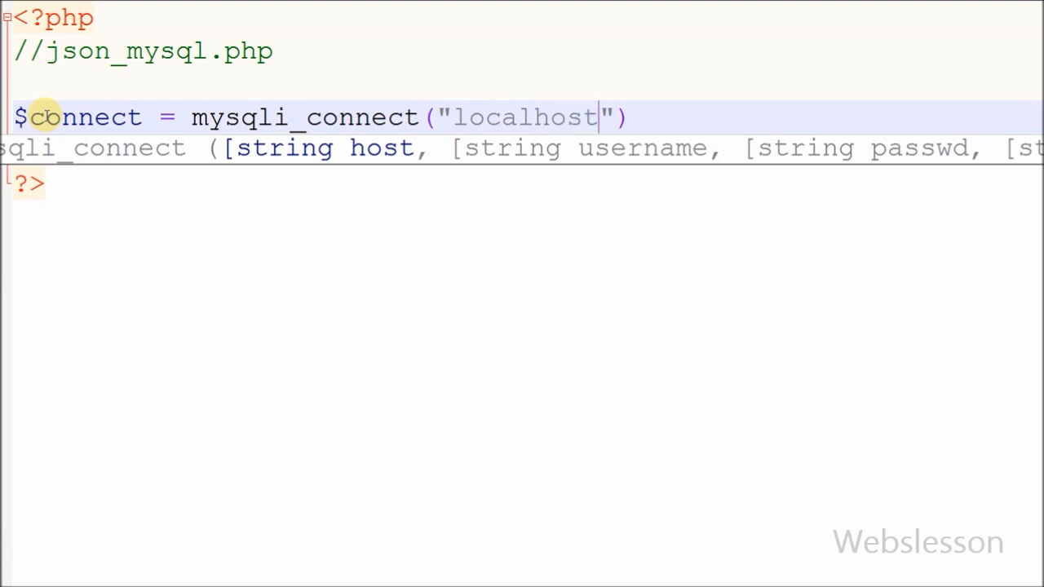
text(, "r")
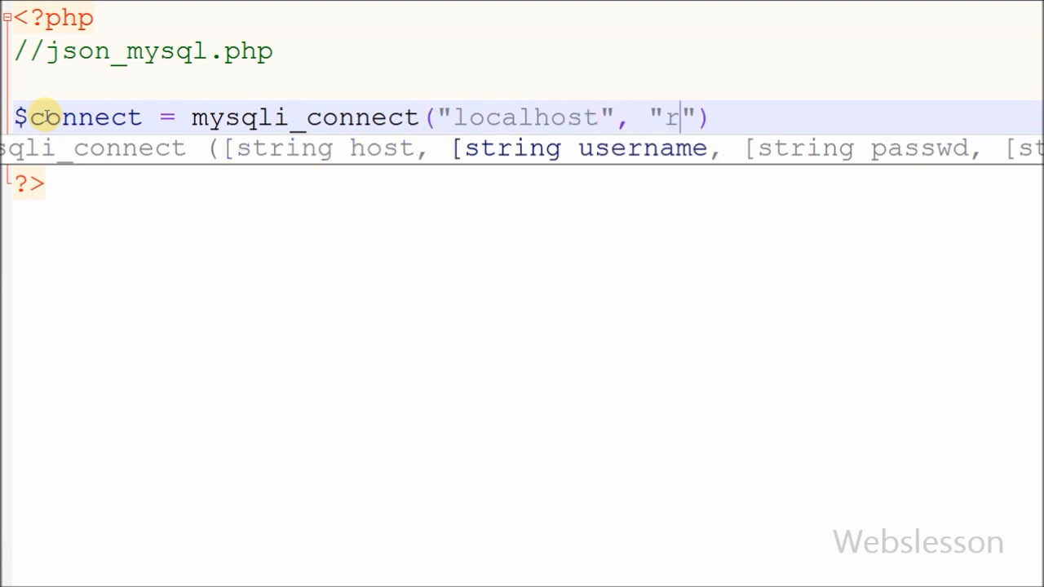
text(oot)
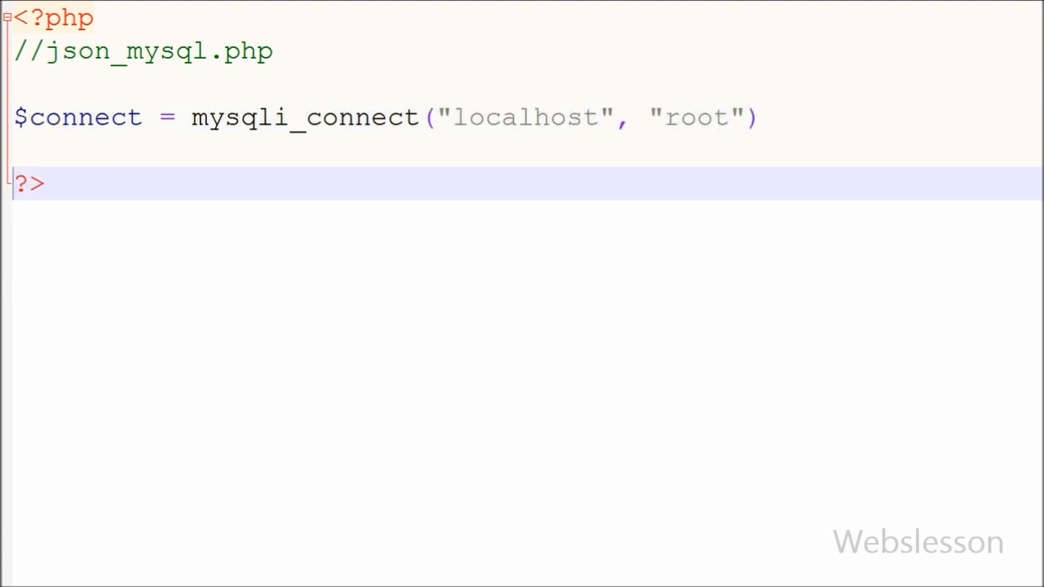
text(, "")
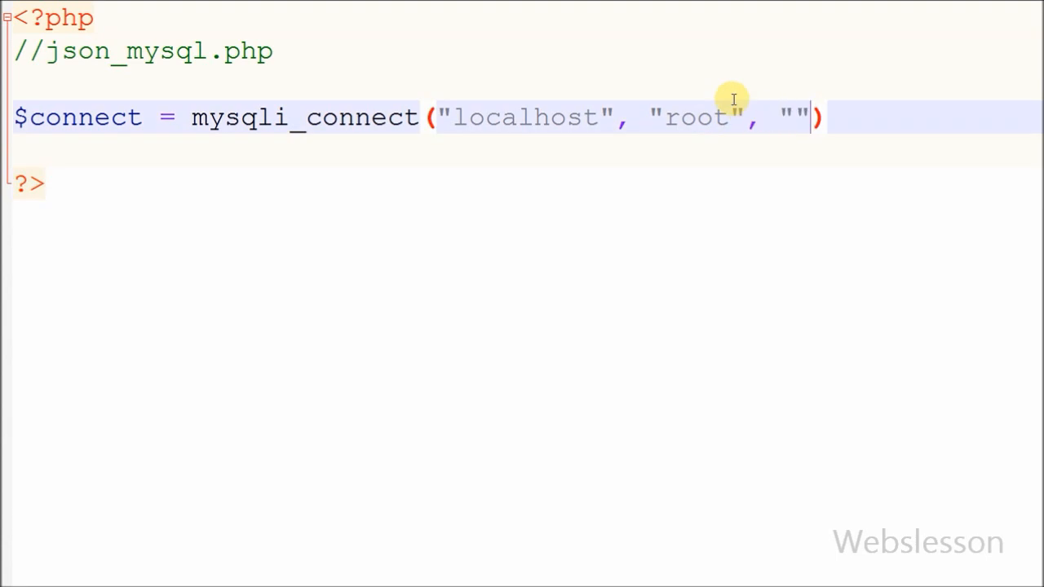
text(, "testing)
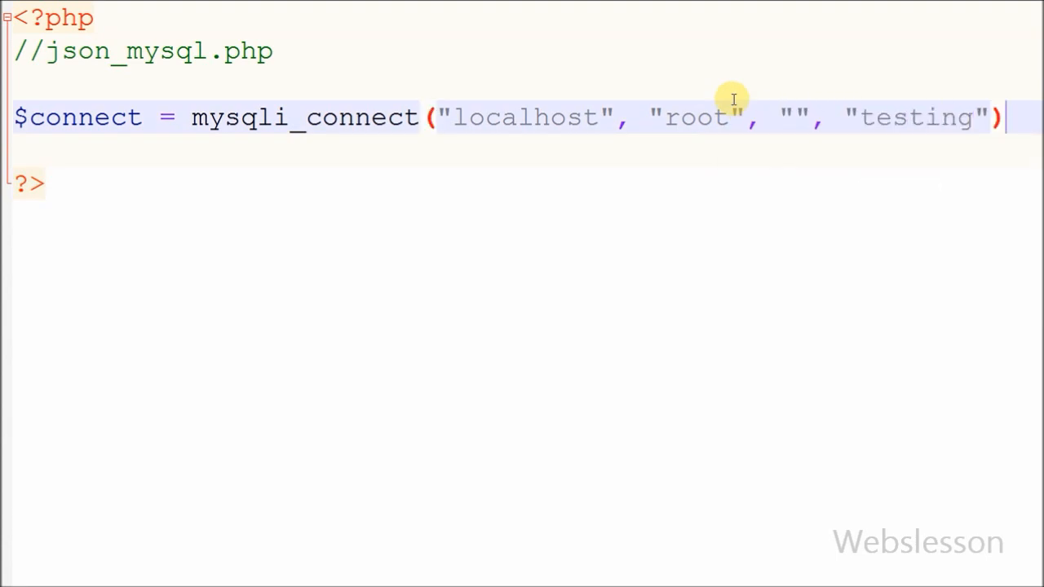
text(;)
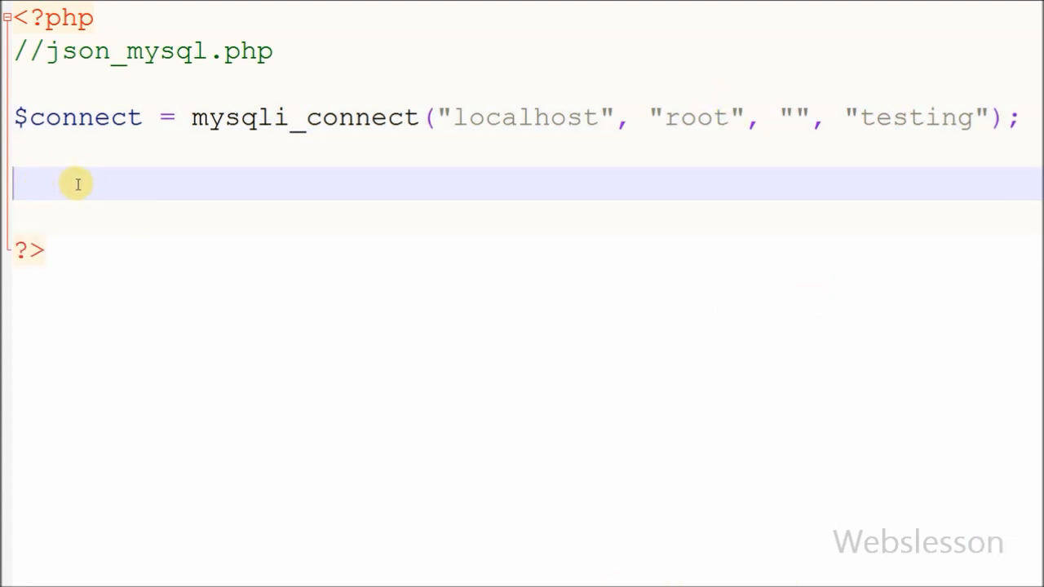
- Add the line $filename = "employee_data.json";
text($filename)
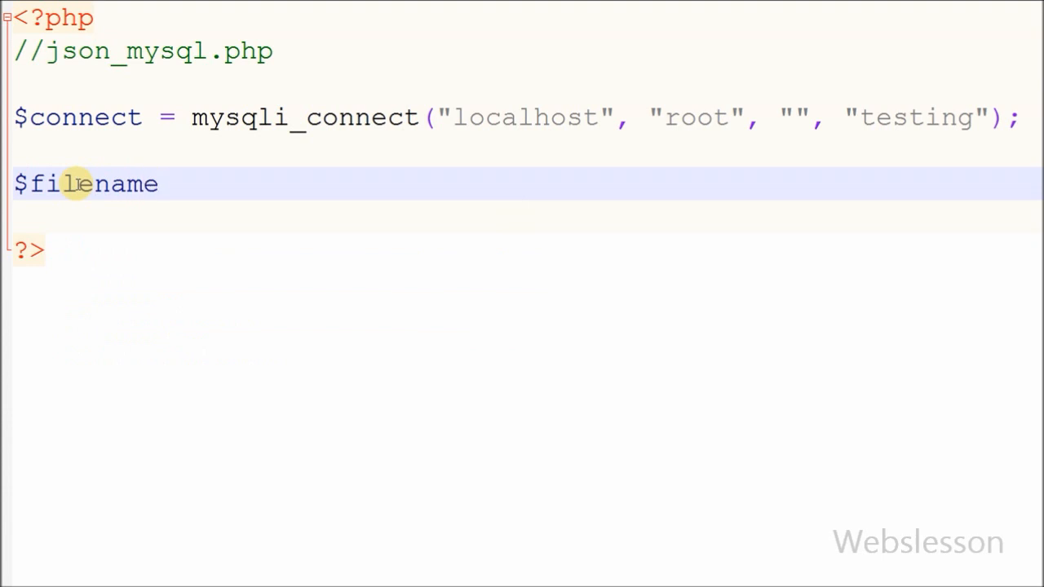
text(= "employee_data.json";)
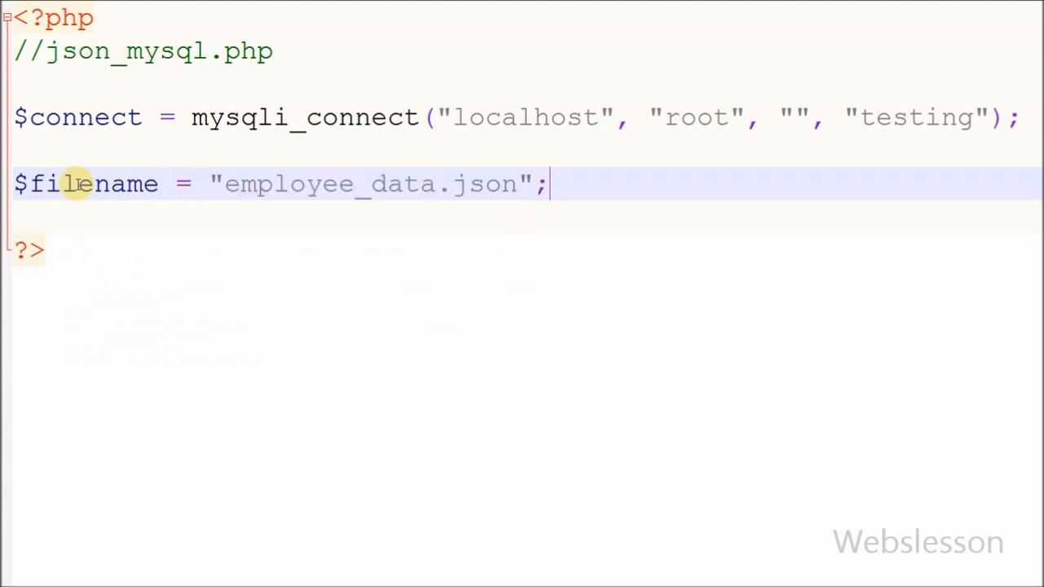
double_click(327, 184)
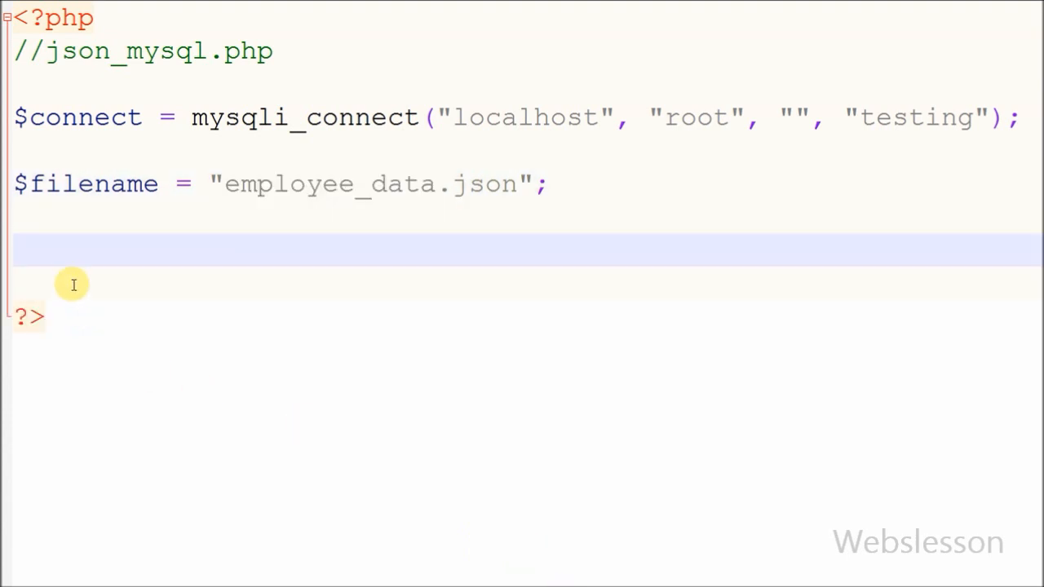
- Add $data = file_get_contents($filename); and start a new line below it
text(file_get_contents)
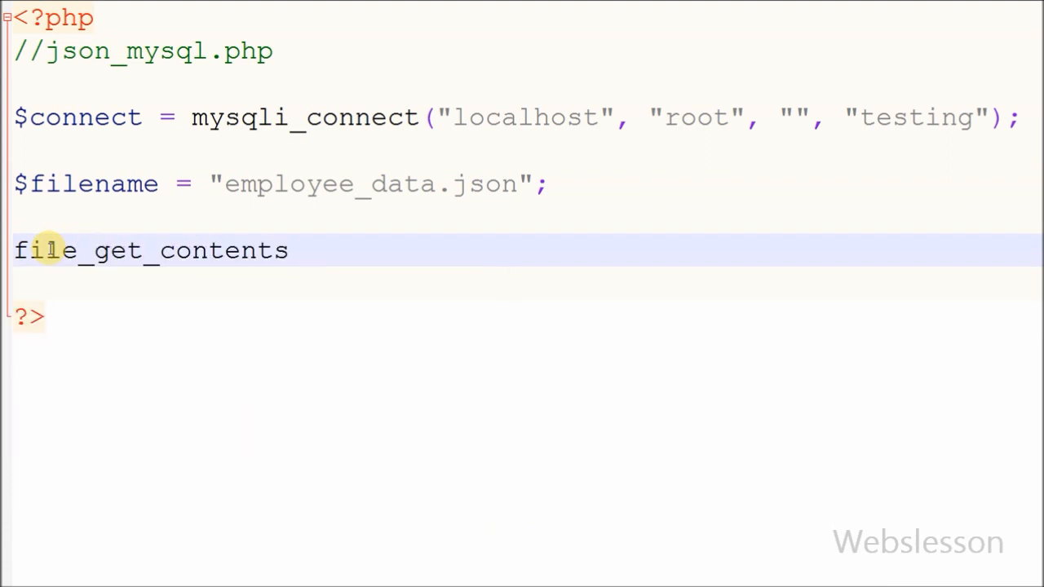
text(();)
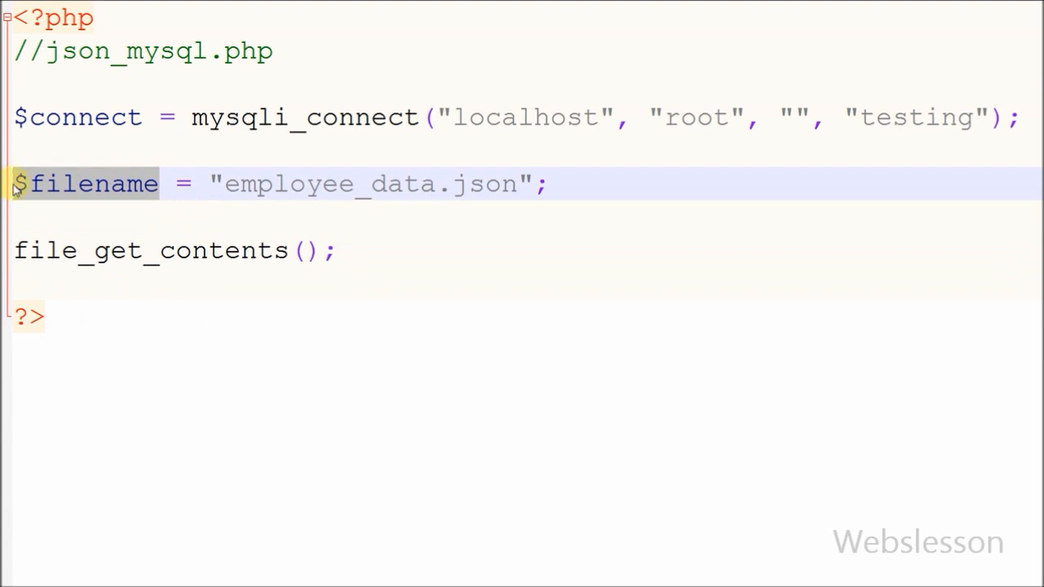
text($filename)
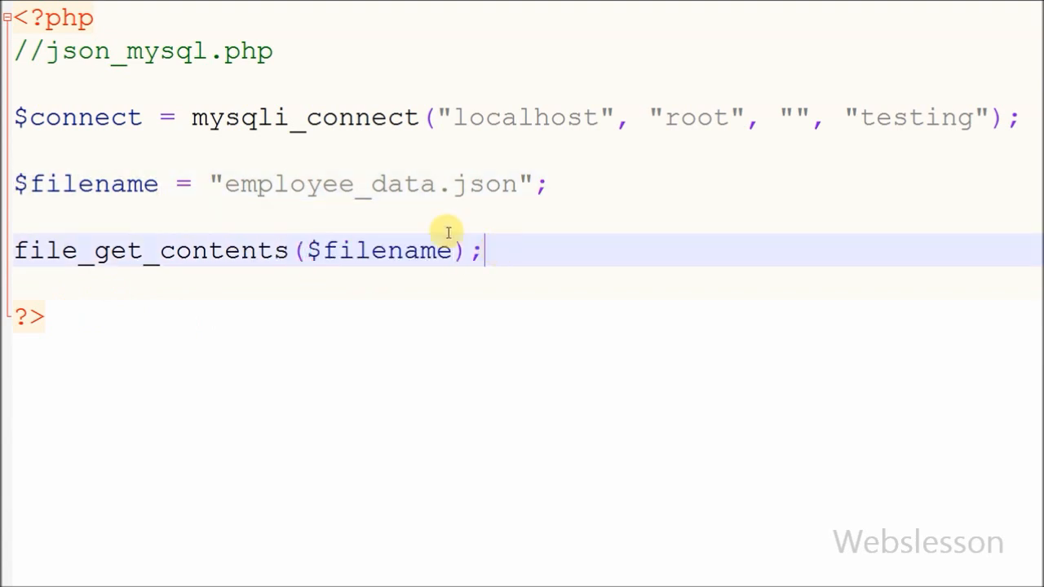
text($data =)
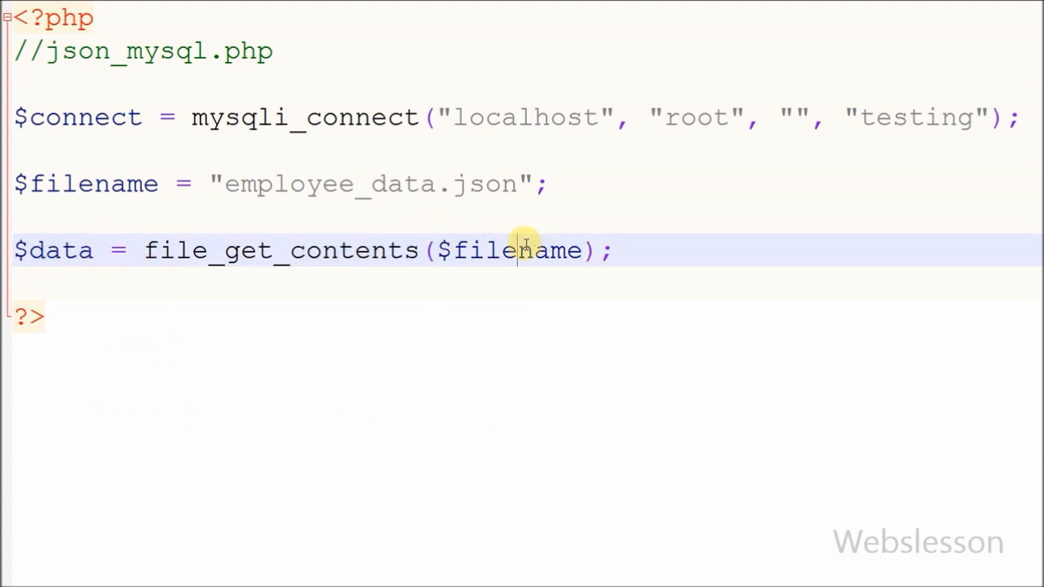
double_click(518, 250)
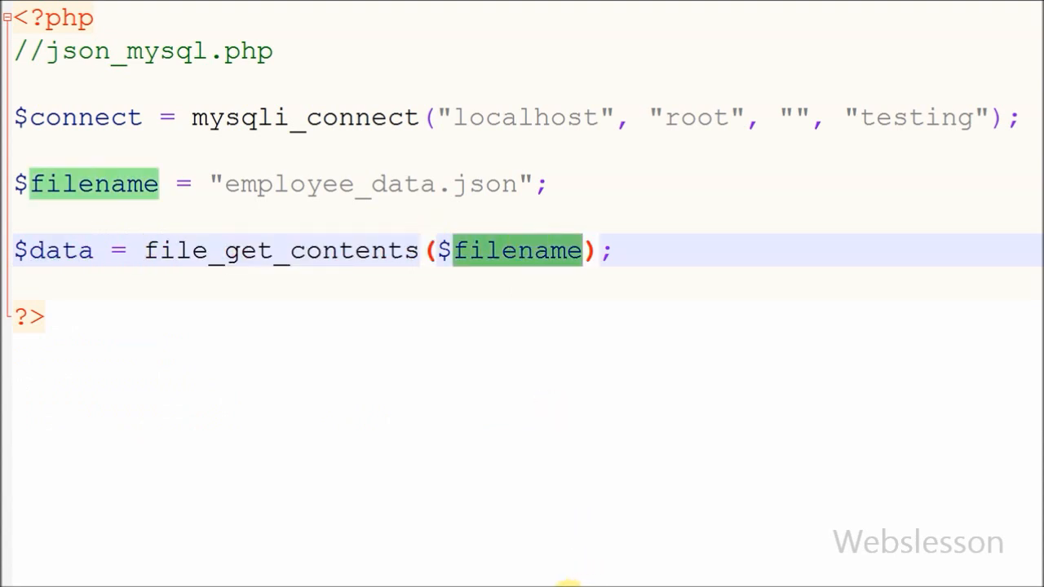
click(56, 307)
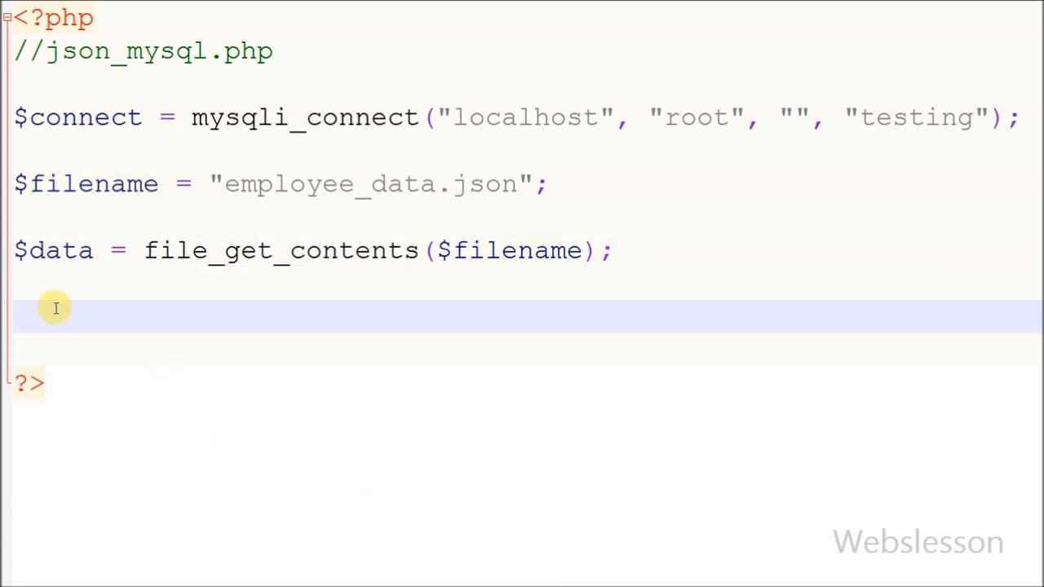
- Add $array = json_decode($data, true); using the json_decode autocomplete suggestion
text($array)
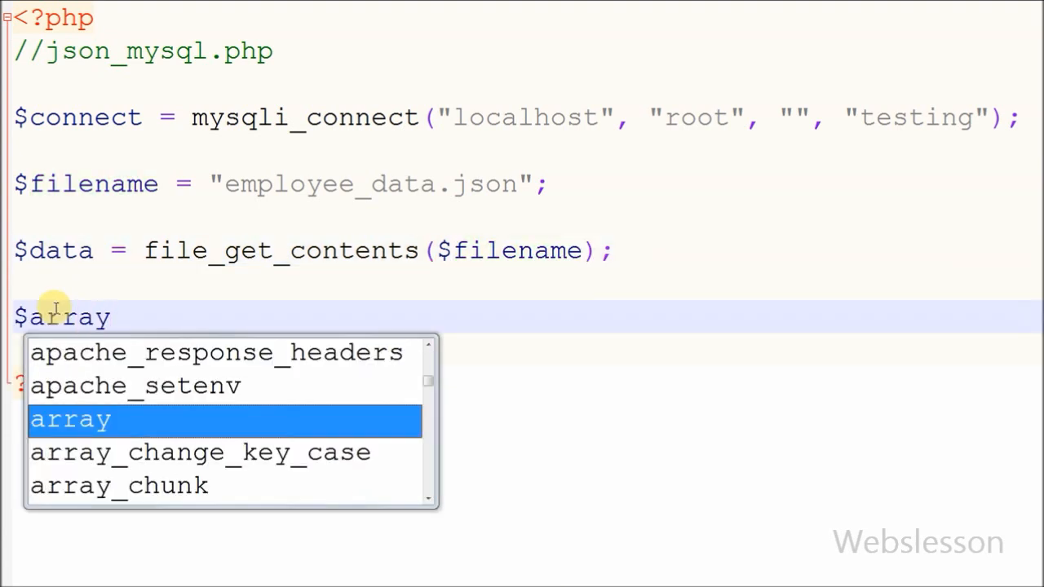
text(= json_decode();)
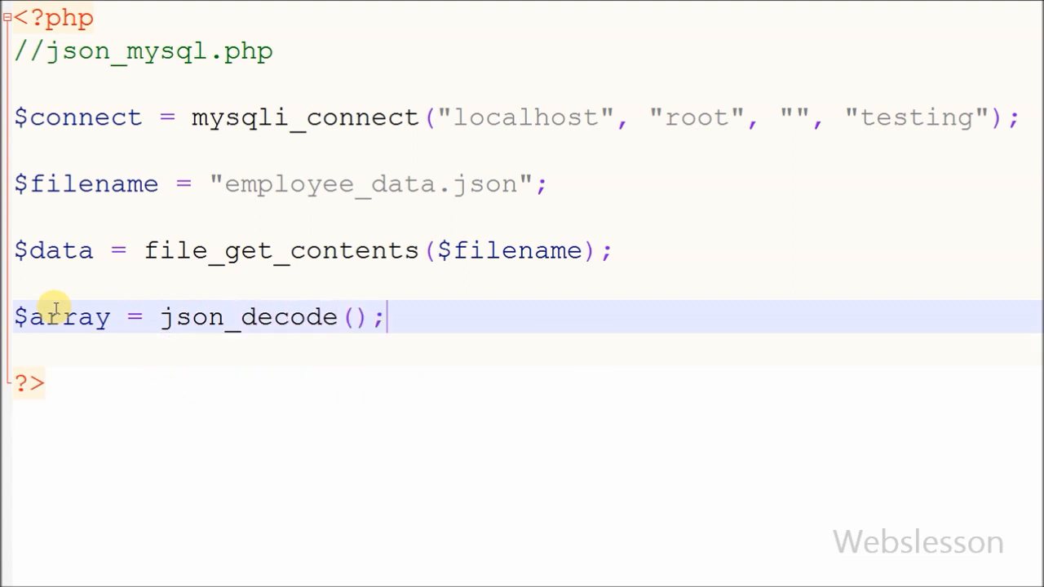
double_click(248, 317)
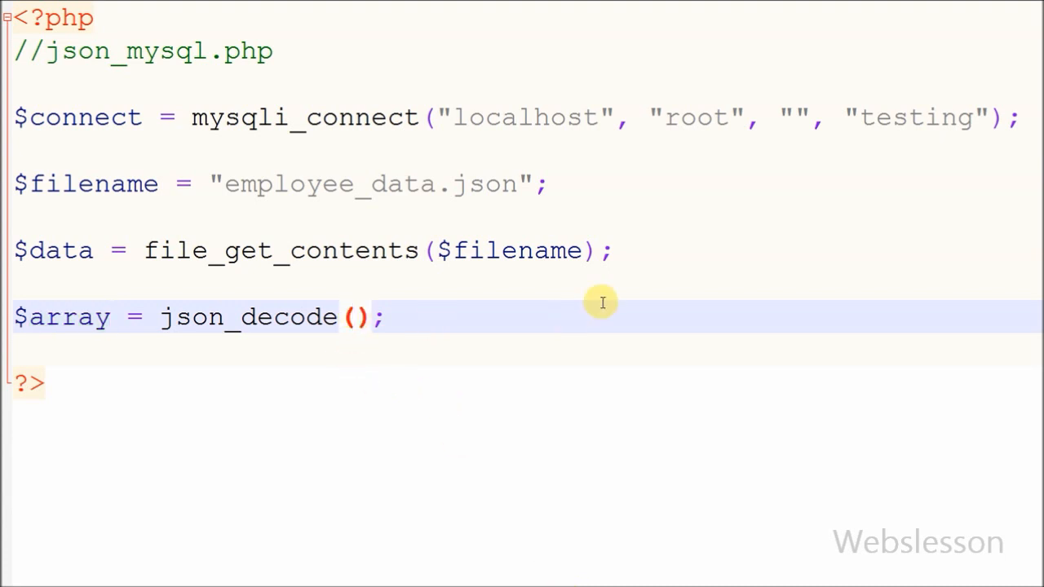
text($data,)
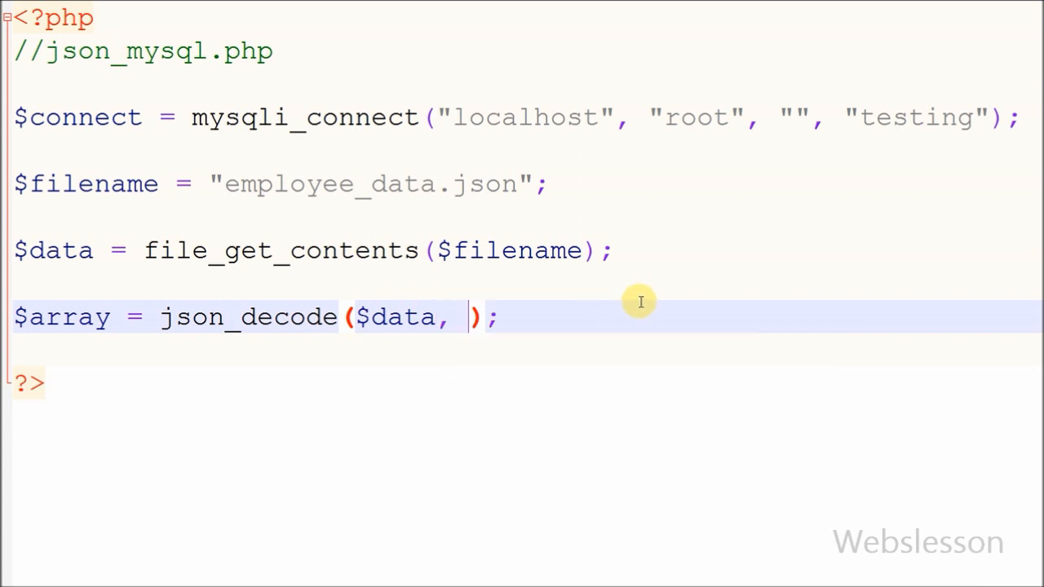
mouse_move(504, 294)
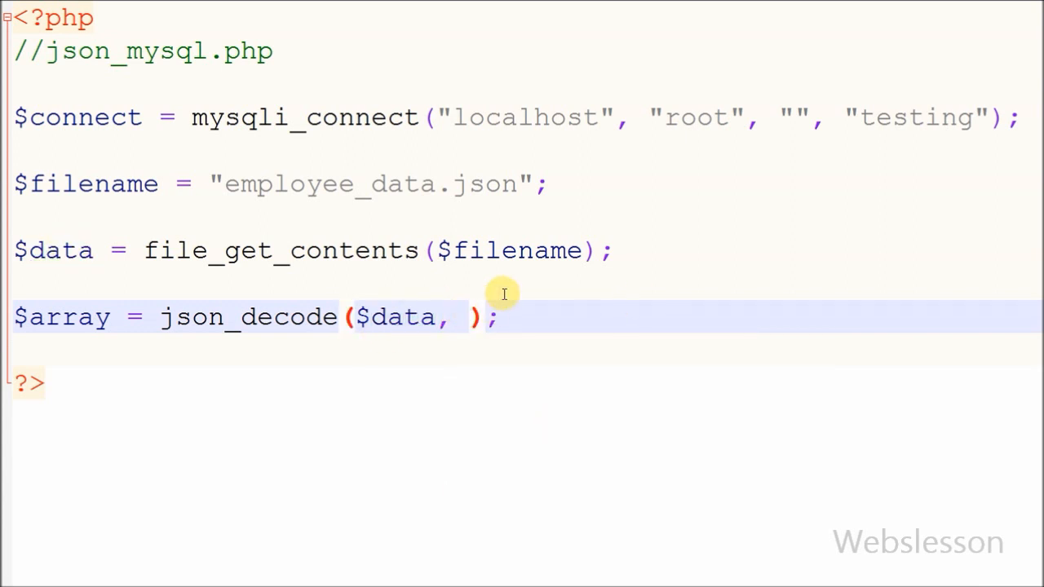
text(true)
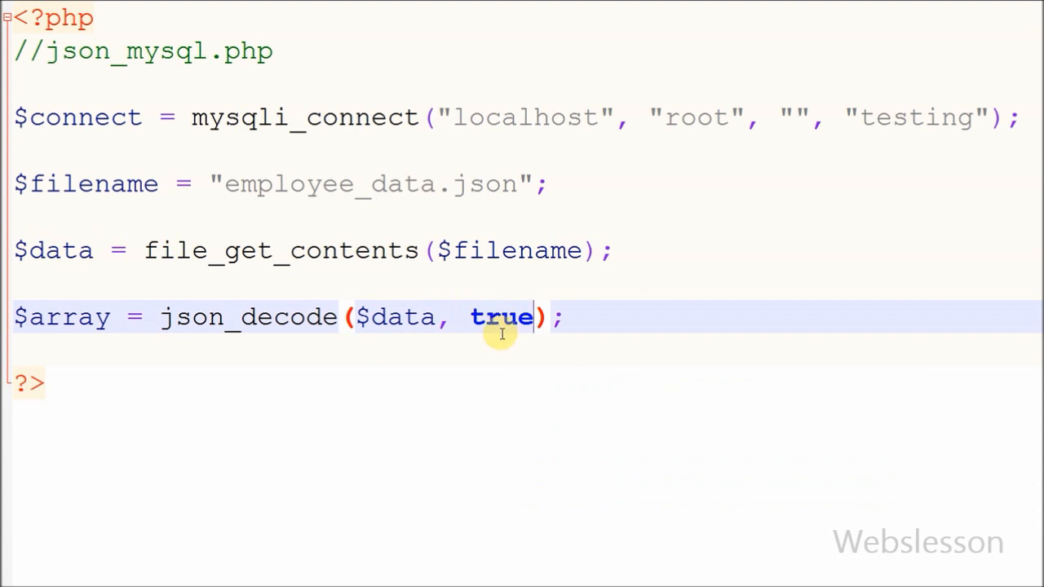
double_click(402, 316)
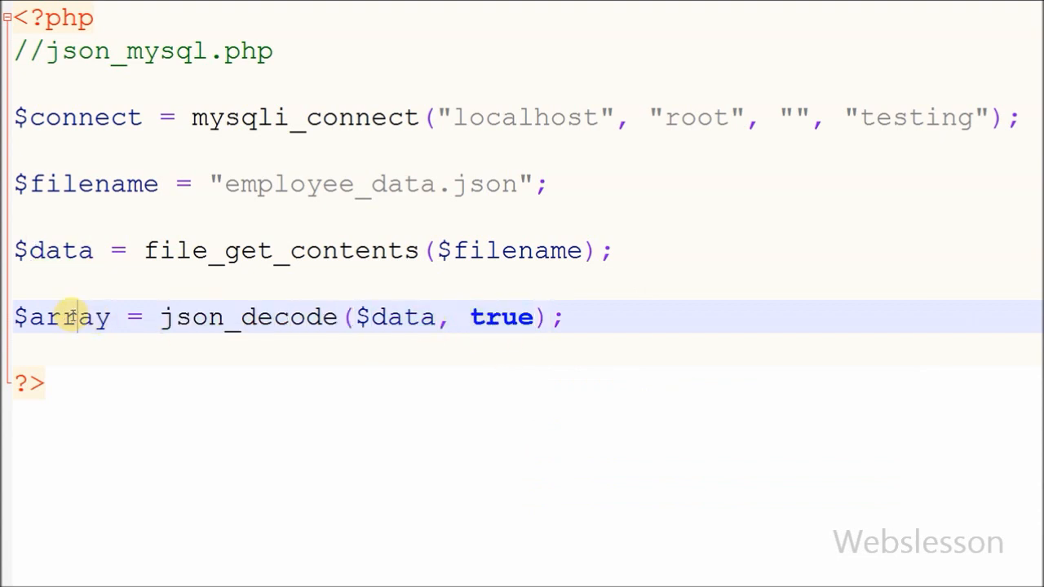
double_click(63, 317)
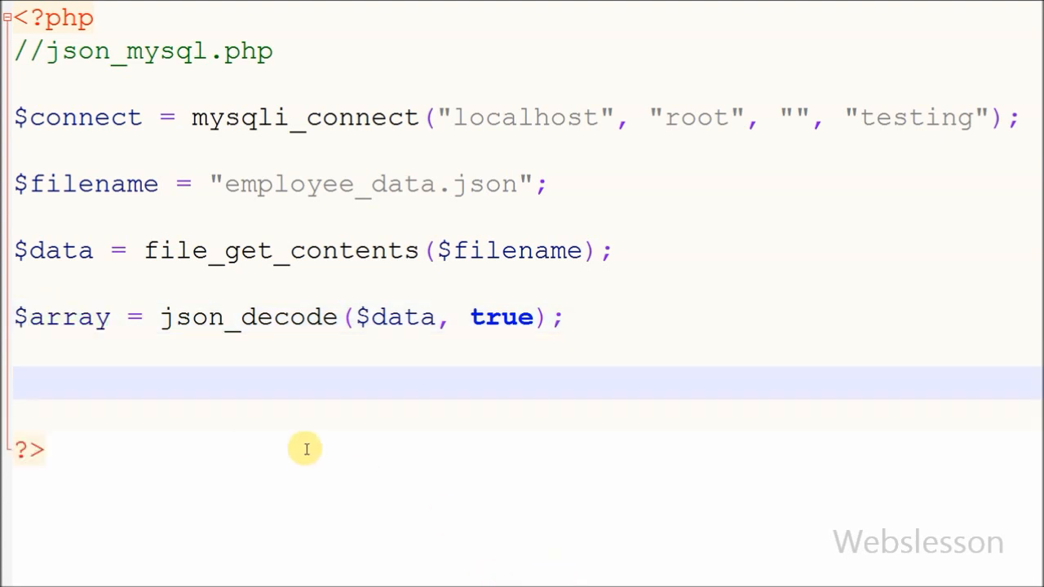
- Add foreach($array as $row) with empty braces below the json_decode line
text(foreach($)
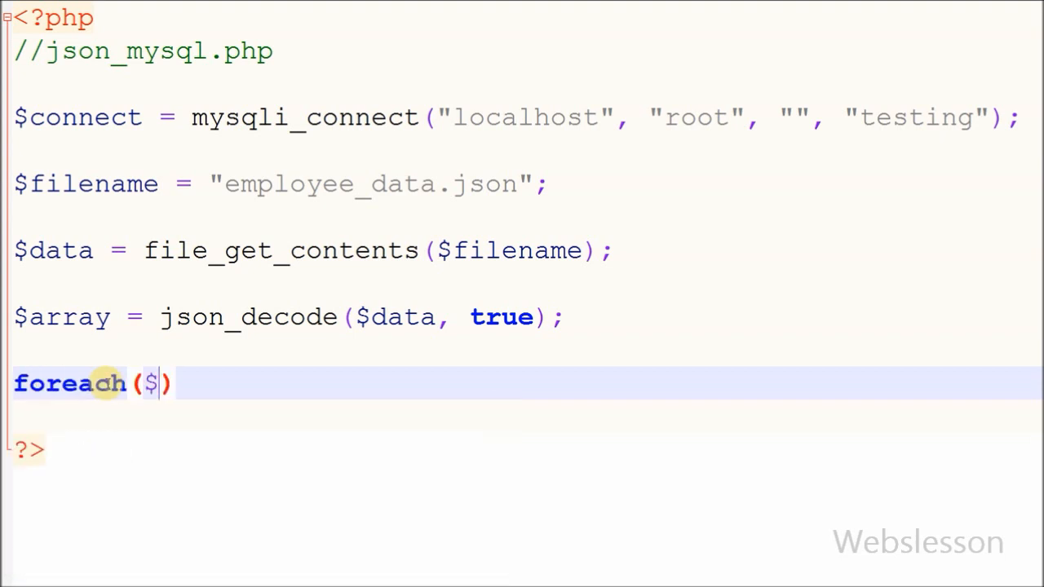
text(array)
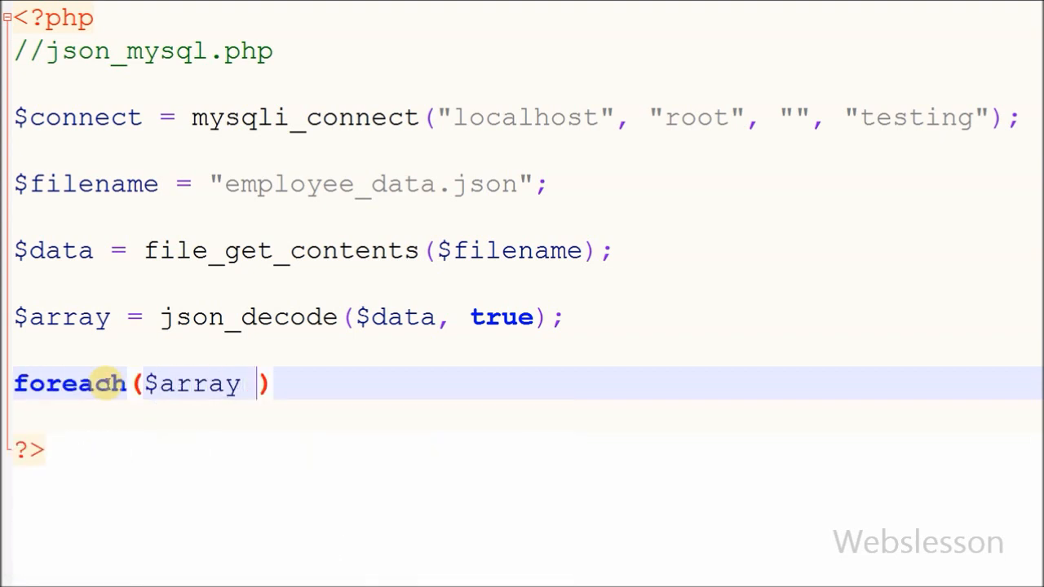
text(as $row)
click(522, 417)
text({)
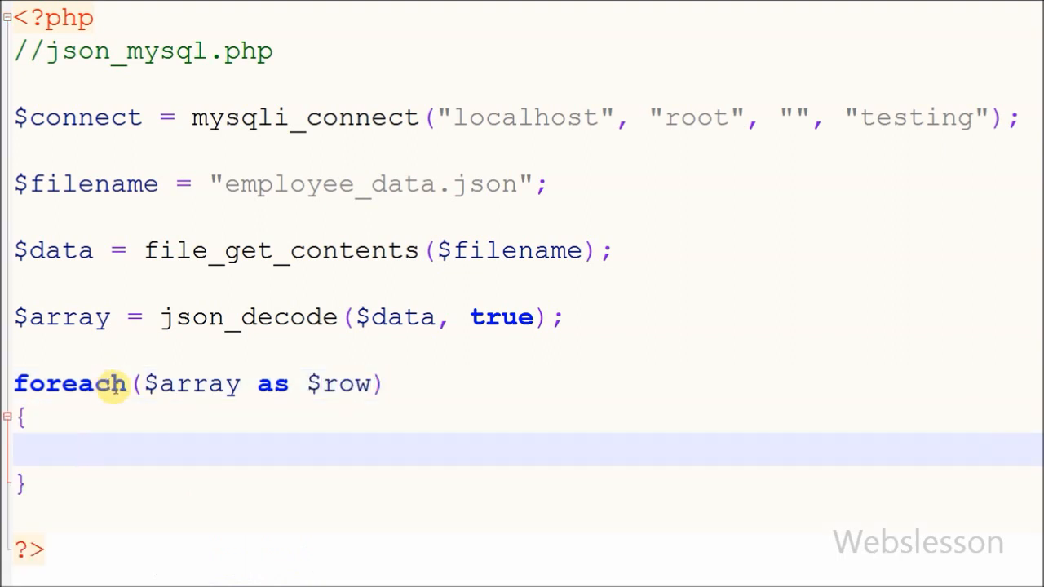
double_click(344, 383)
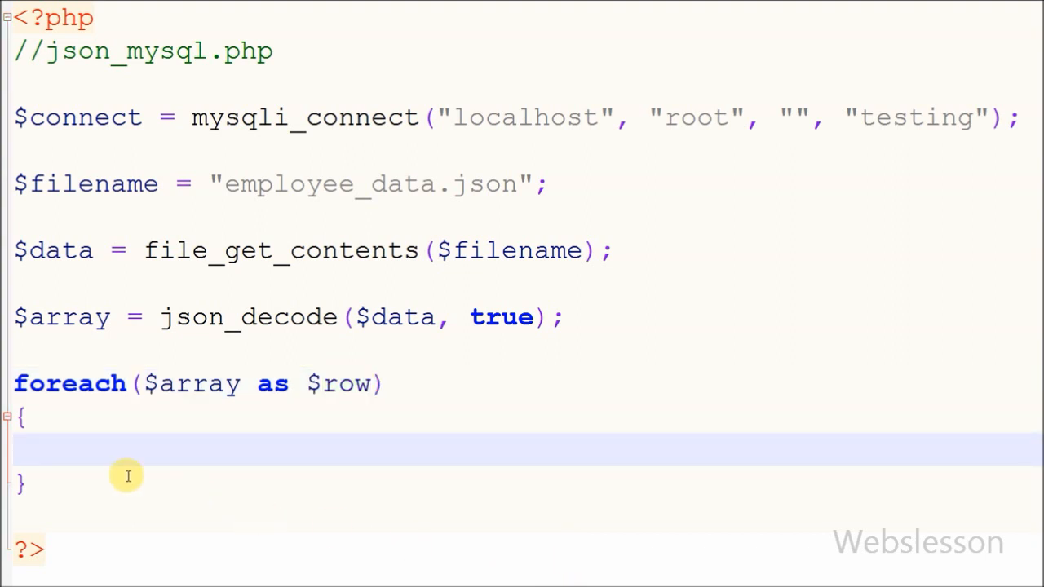
- Start $sql = "INSERT INTO tbl_employee(name, gender, designation)" inside the loop
text($sql)
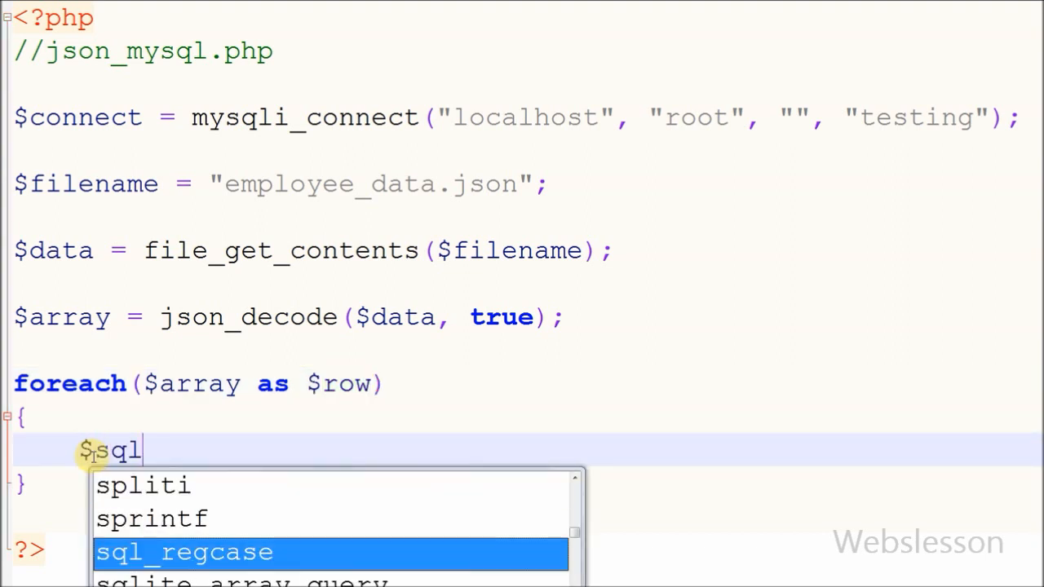
text(= "INS")
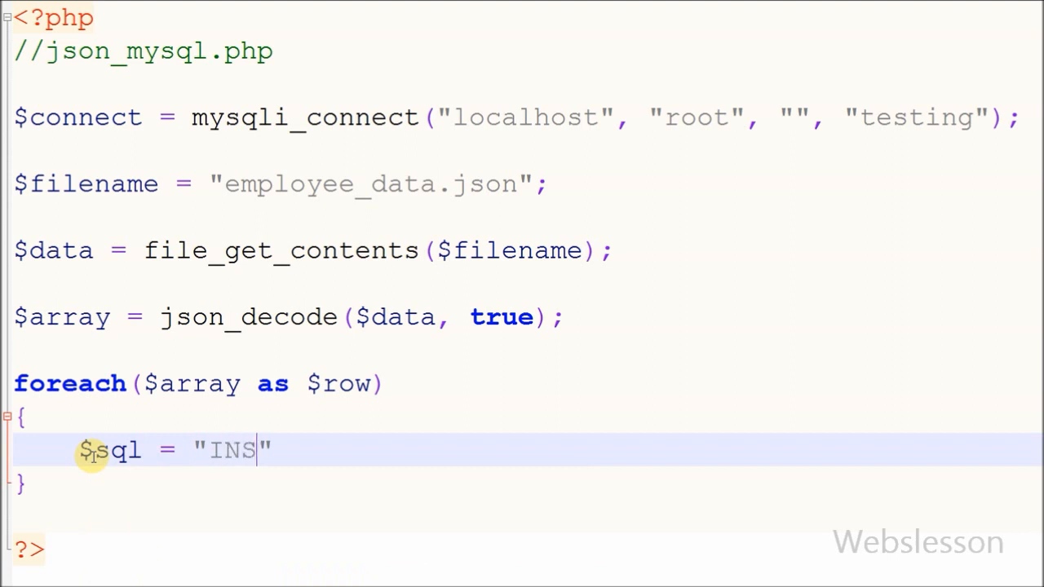
text(ERT INTO)
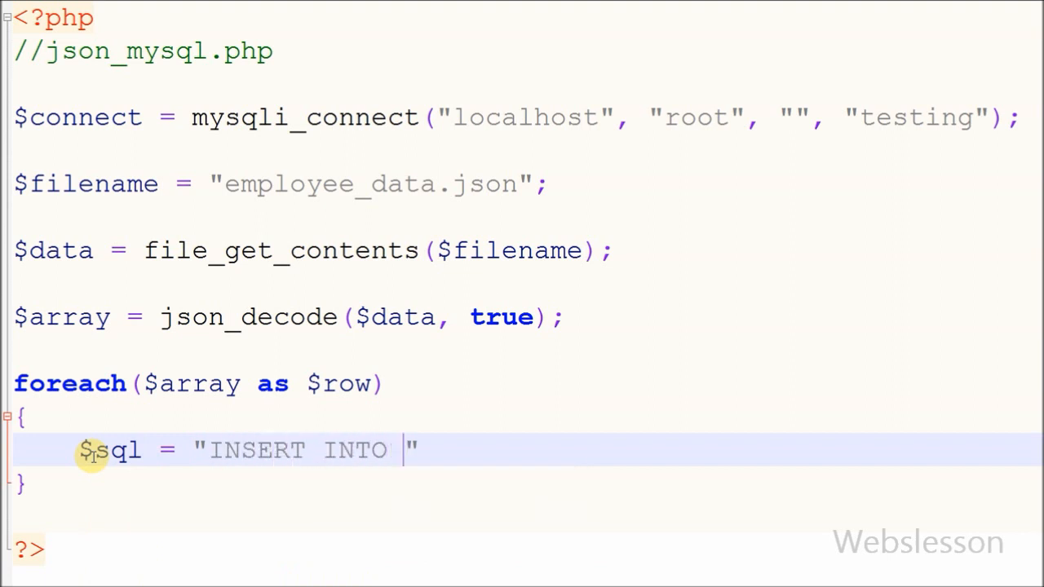
text(tbl_employee ()
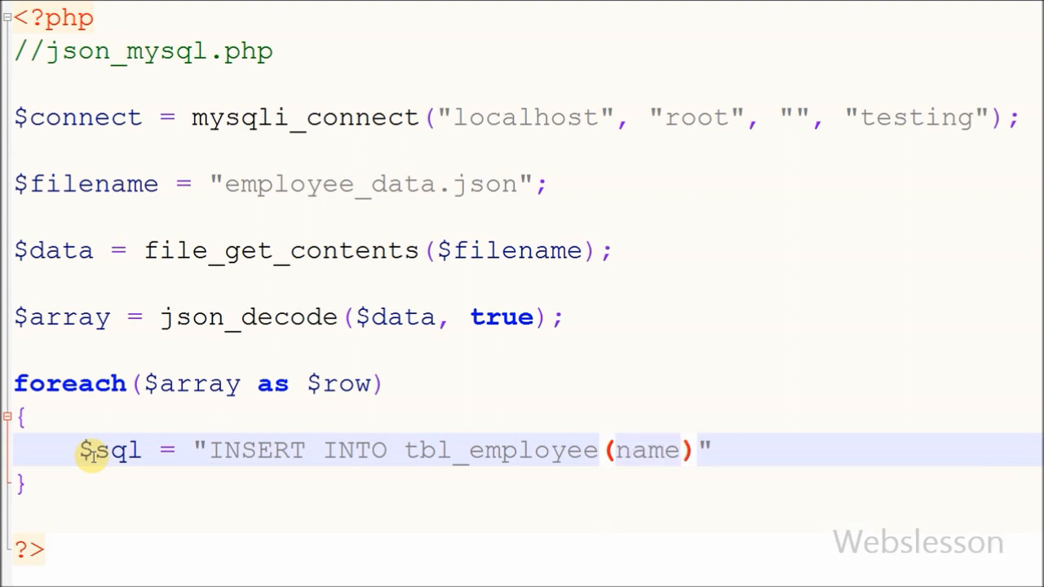
text(, gender,)
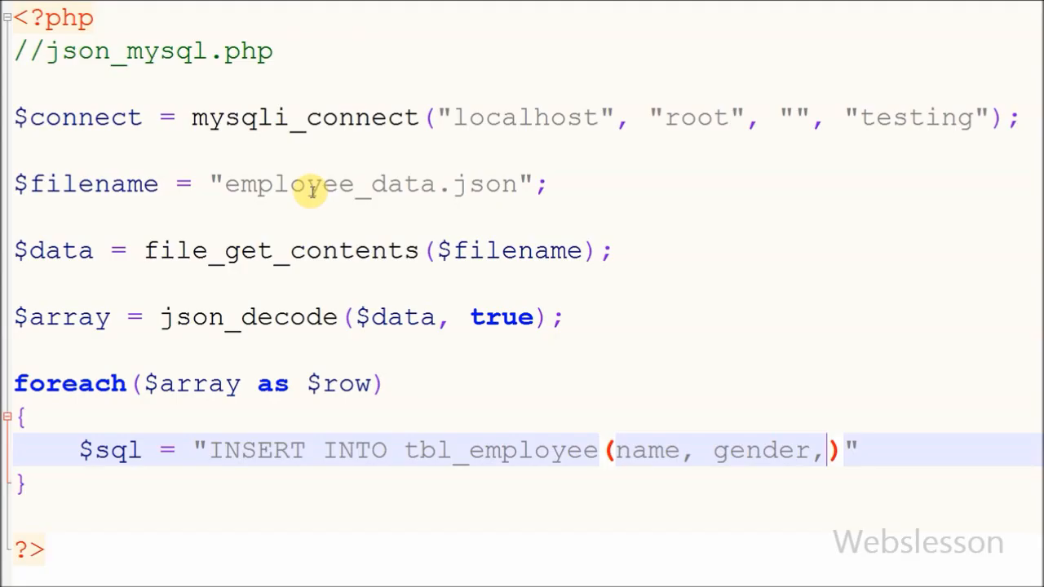
text(designation)
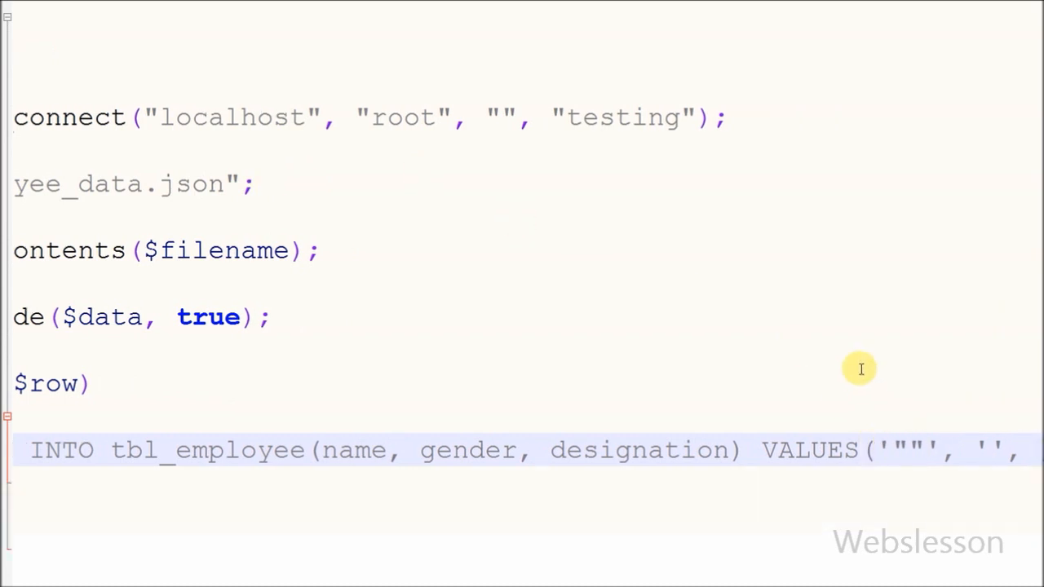
- Fill the VALUES with $row["name"], $row["gender"] and $row["designation"]
text(..)
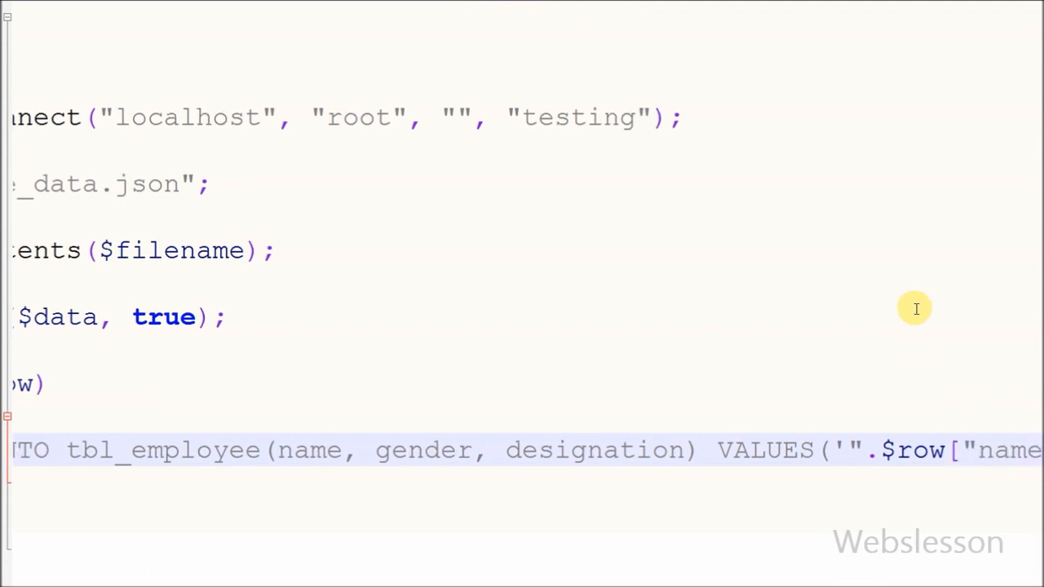
scroll(right, 3)
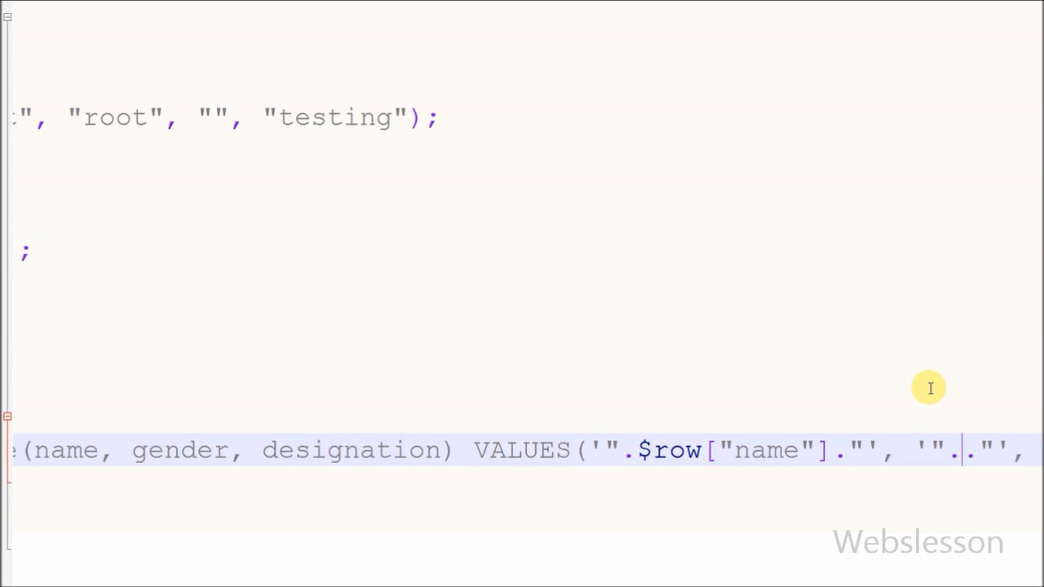
text(row["gender)
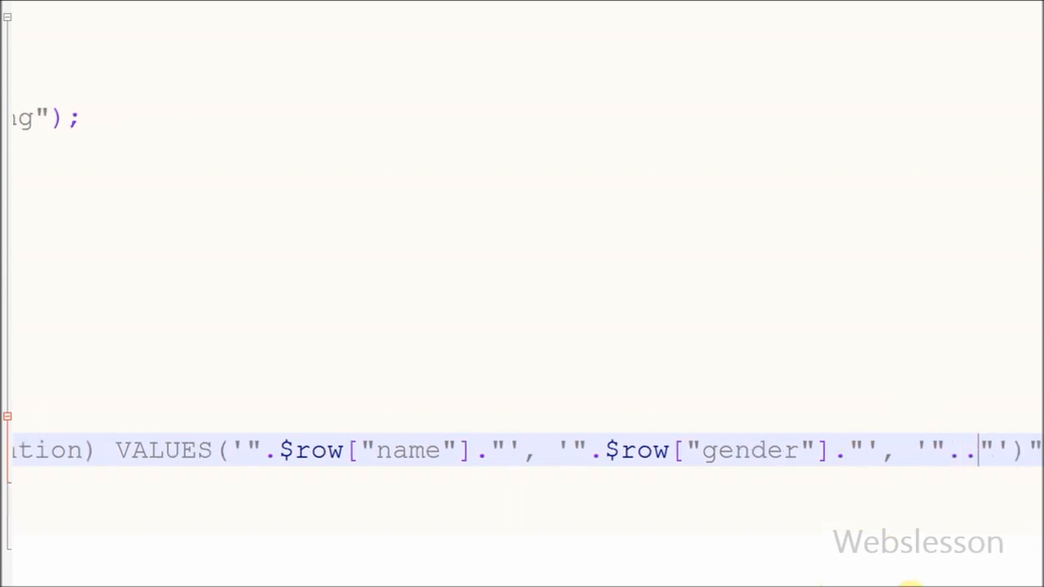
mouse_move(75, 39)
text($row[])
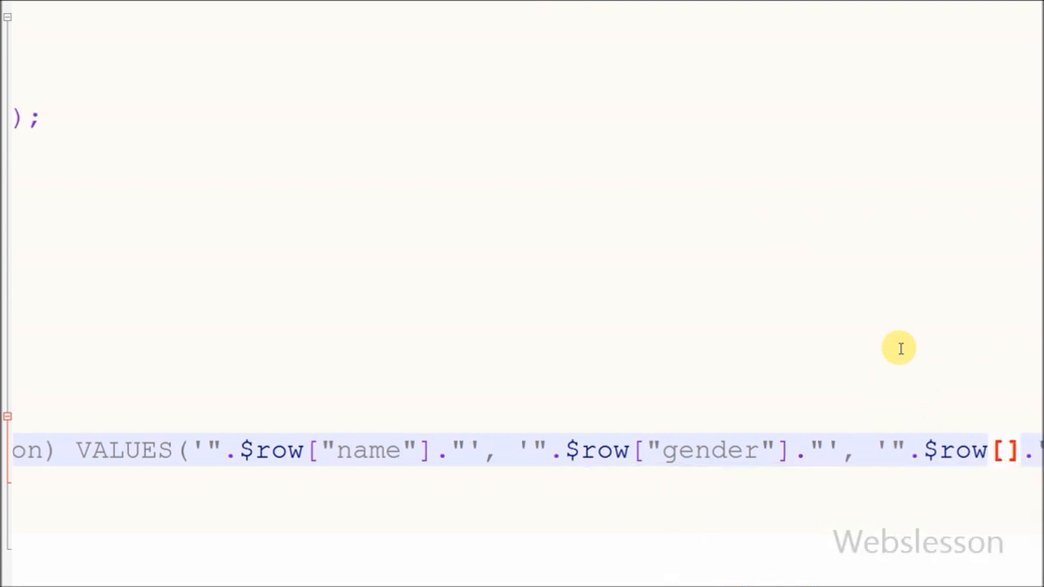
scroll(right, 3)
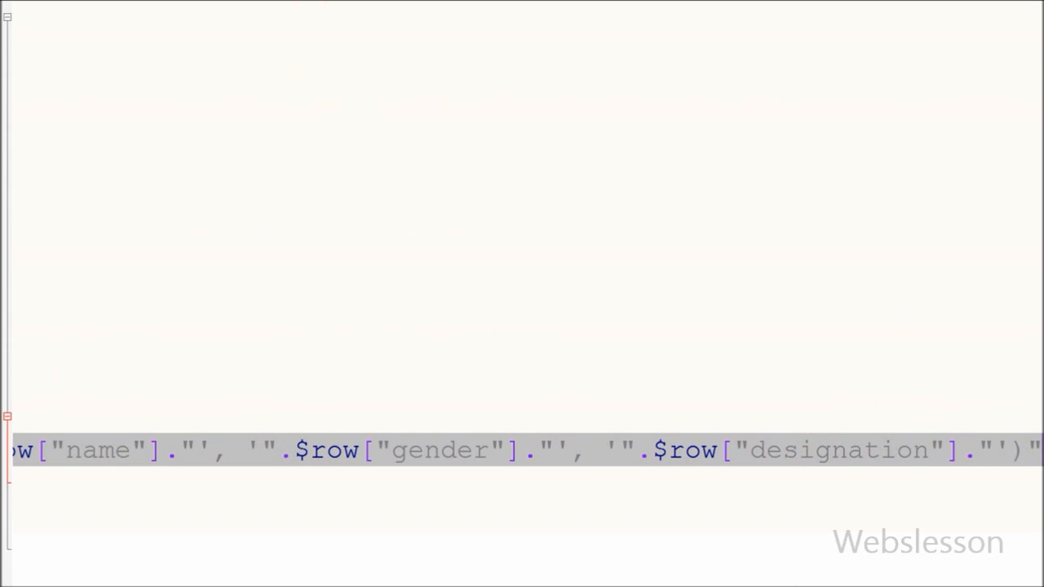
scroll(up, 3)
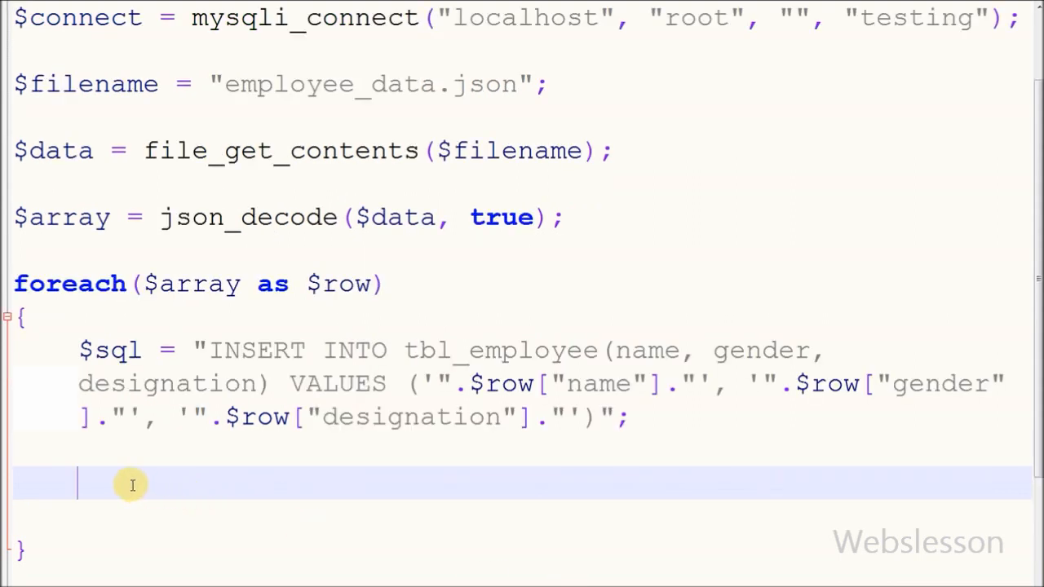
- Add mysqli_query($connect, $sql); below the $sql line inside the loop
text(mysq)
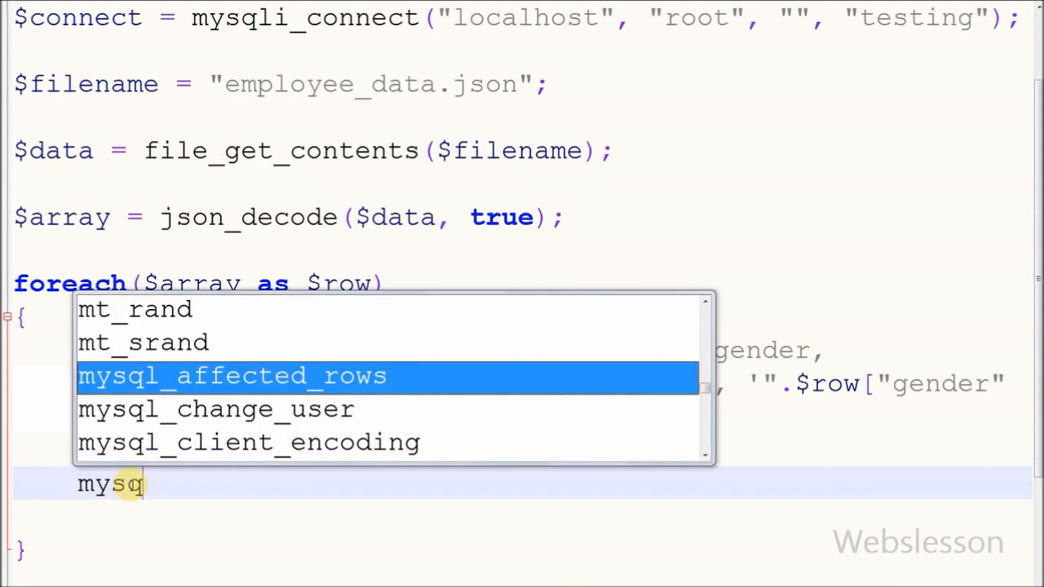
text(li_query($con)
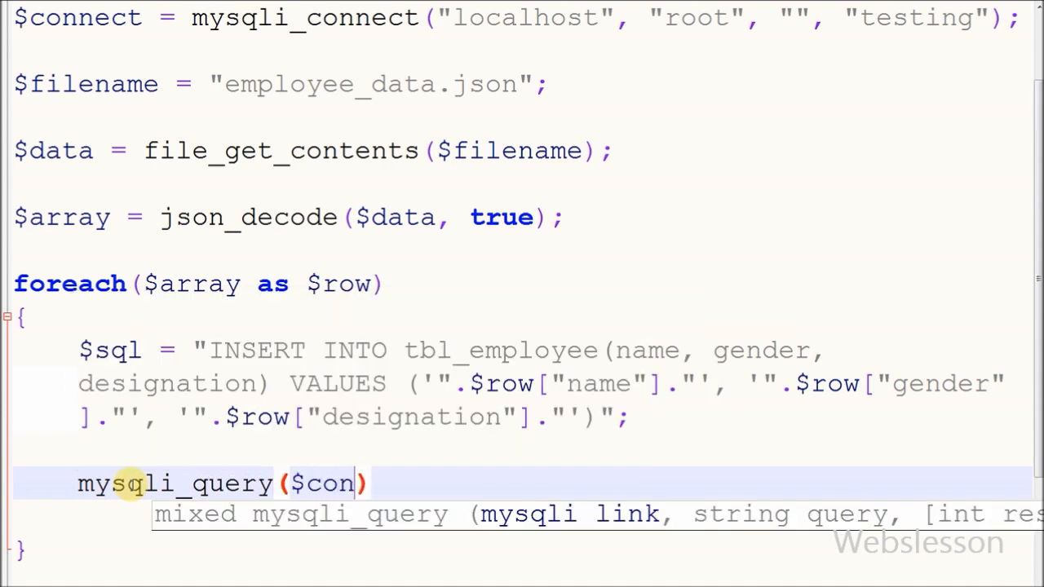
text(nect, $sql)
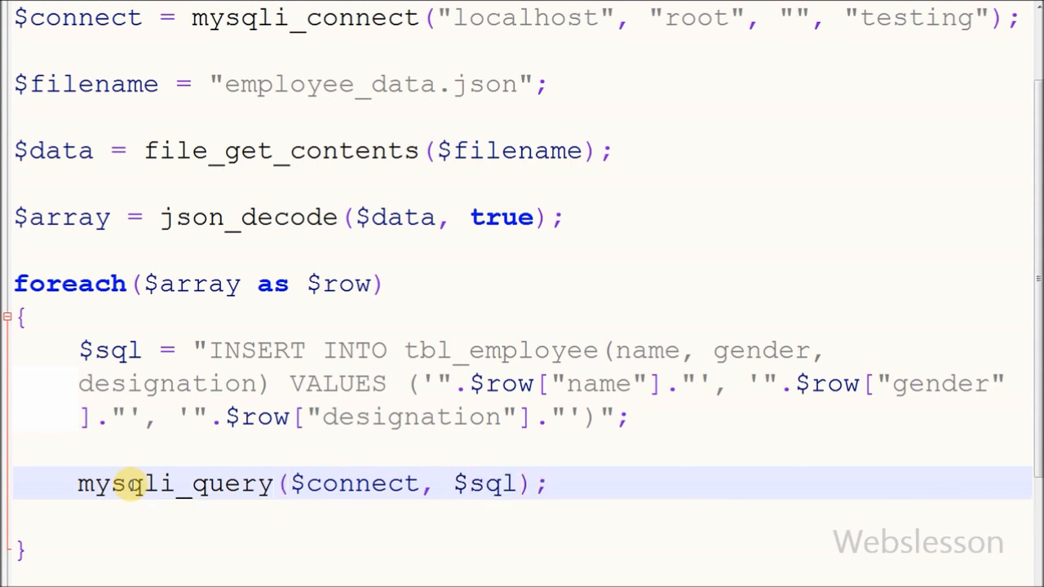
double_click(362, 482)
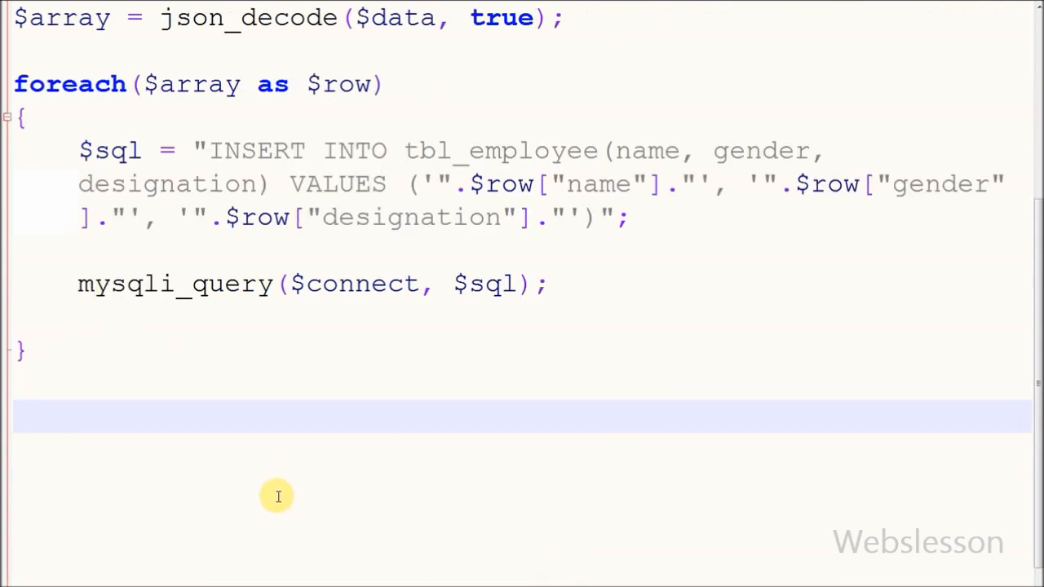
mouse_move(148, 398)
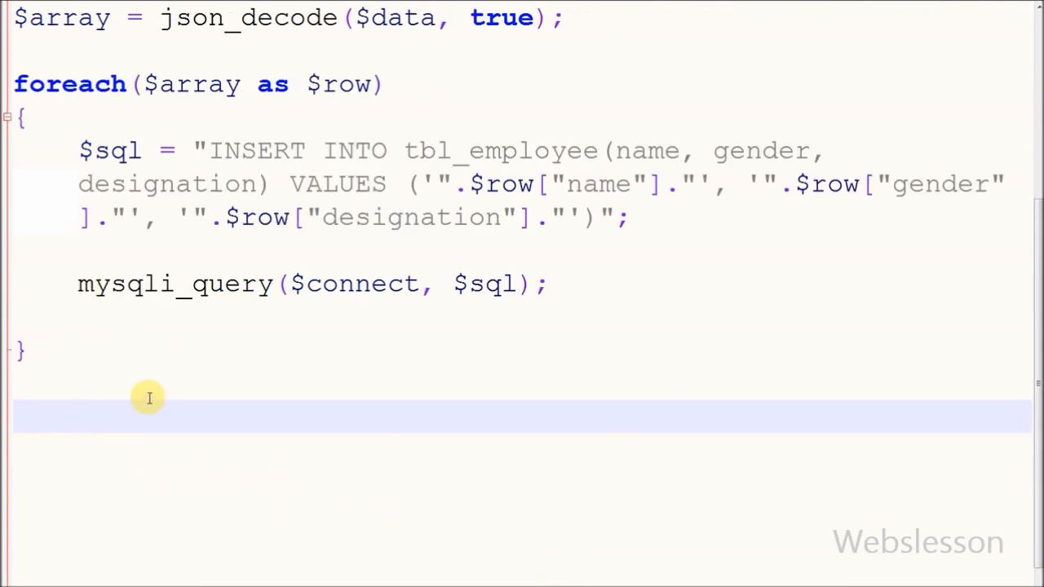
- Add echo "Employee Data Inserted"; after the loop and remove the duplicated characters
text(echo ")
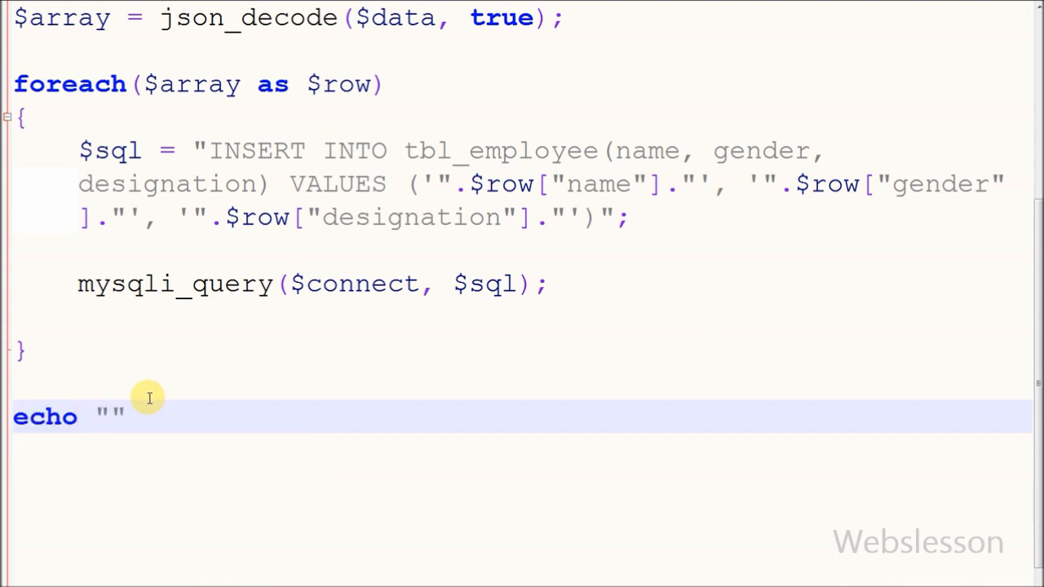
text(;";)
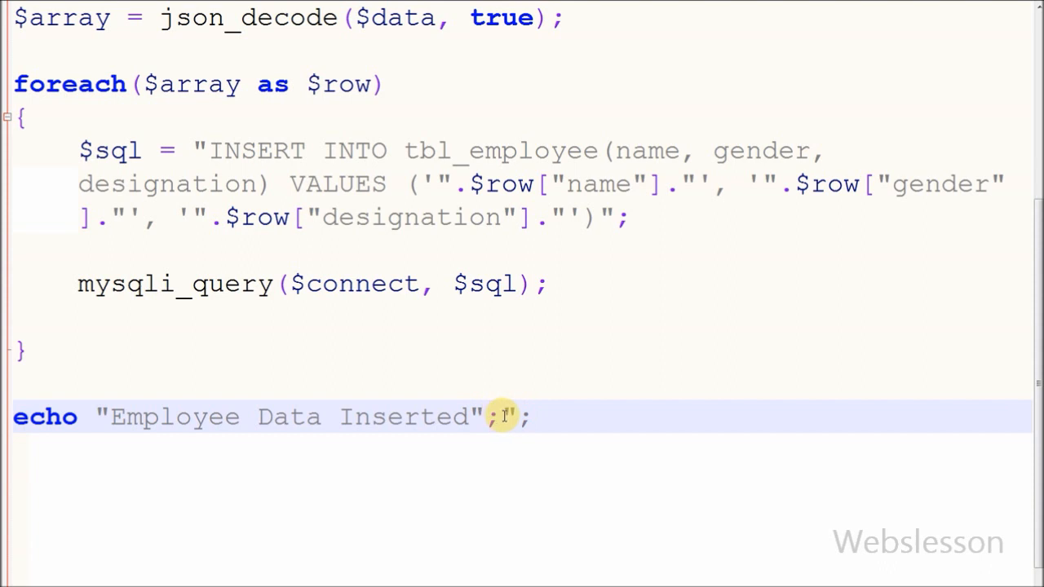
key(Backspace)
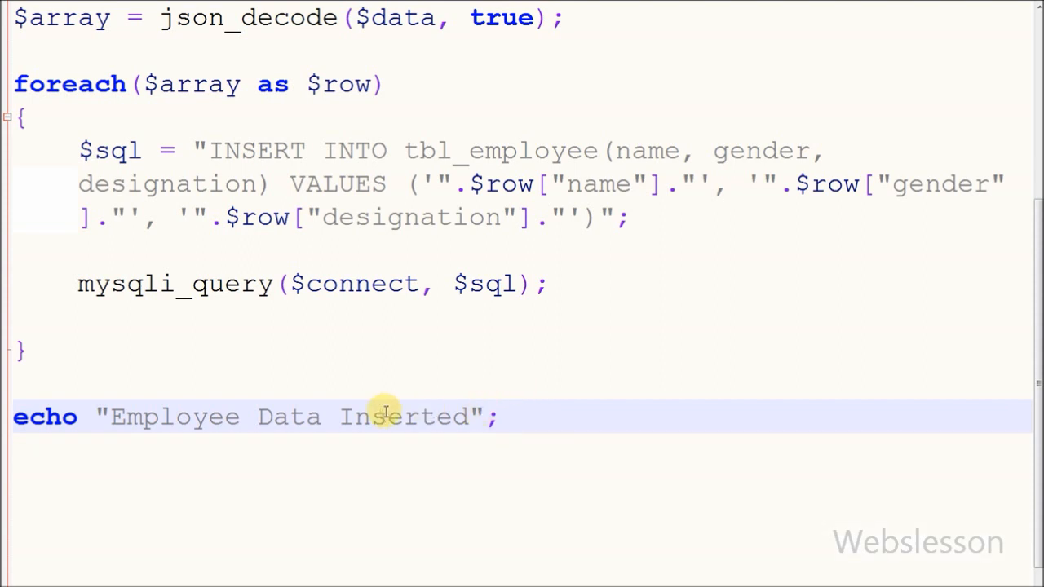
mouse_move(563, 579)
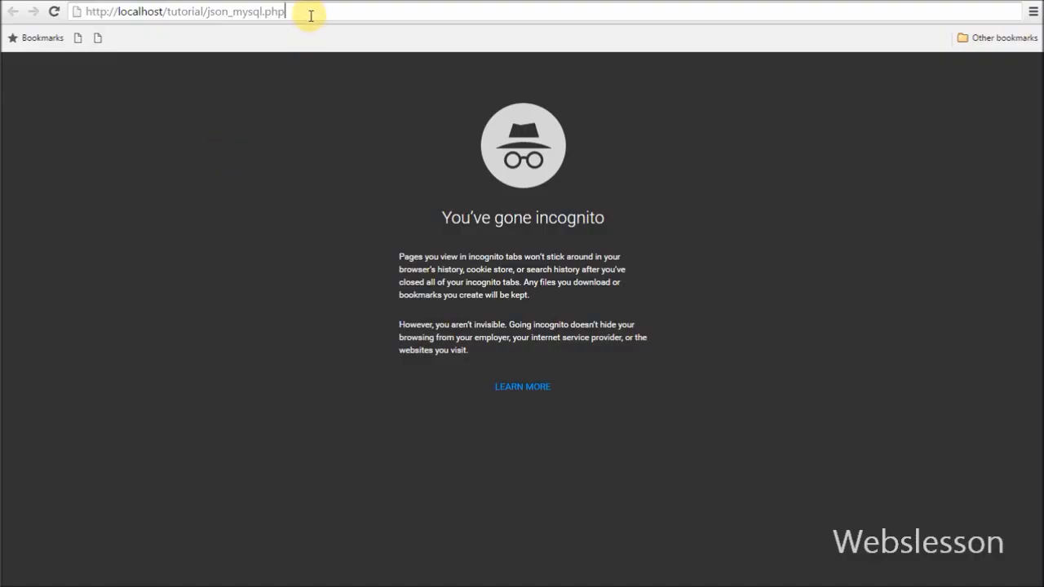
- Load localhost/tutorial/json_mysql.php and highlight the "Employee Data Inserted" message
key(Return)
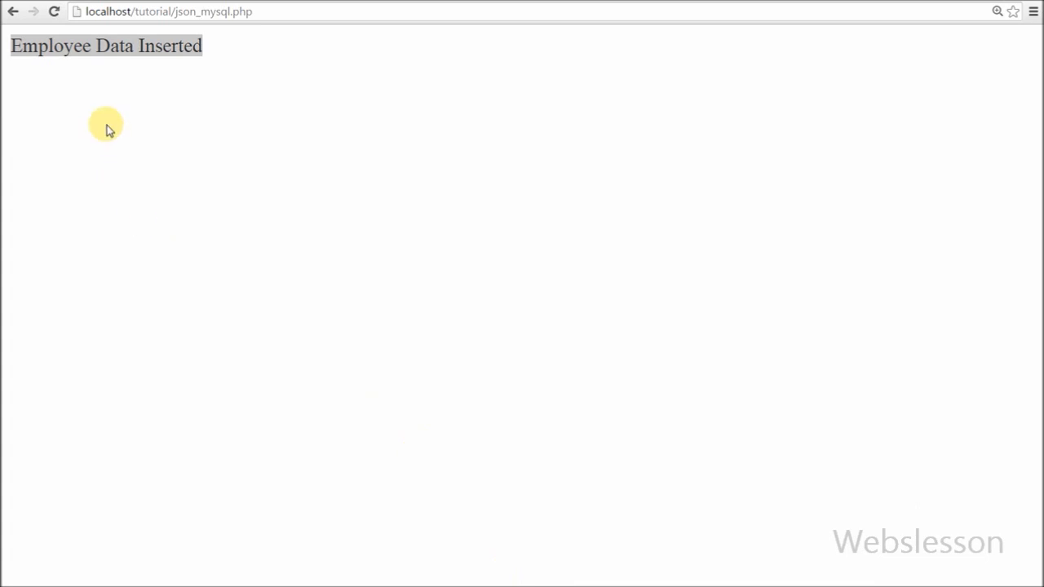
double_click(47, 46)
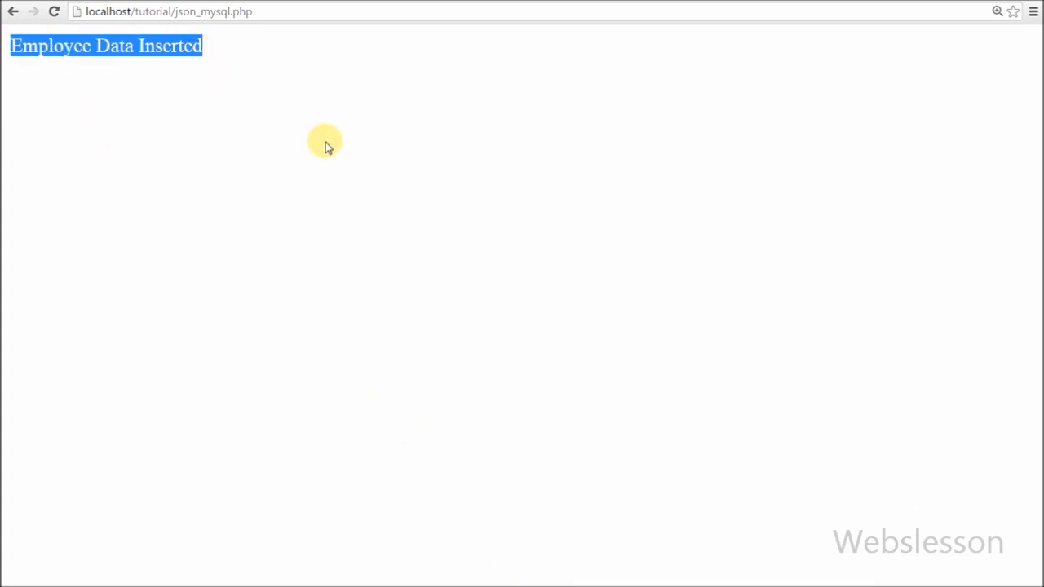
mouse_move(303, 125)
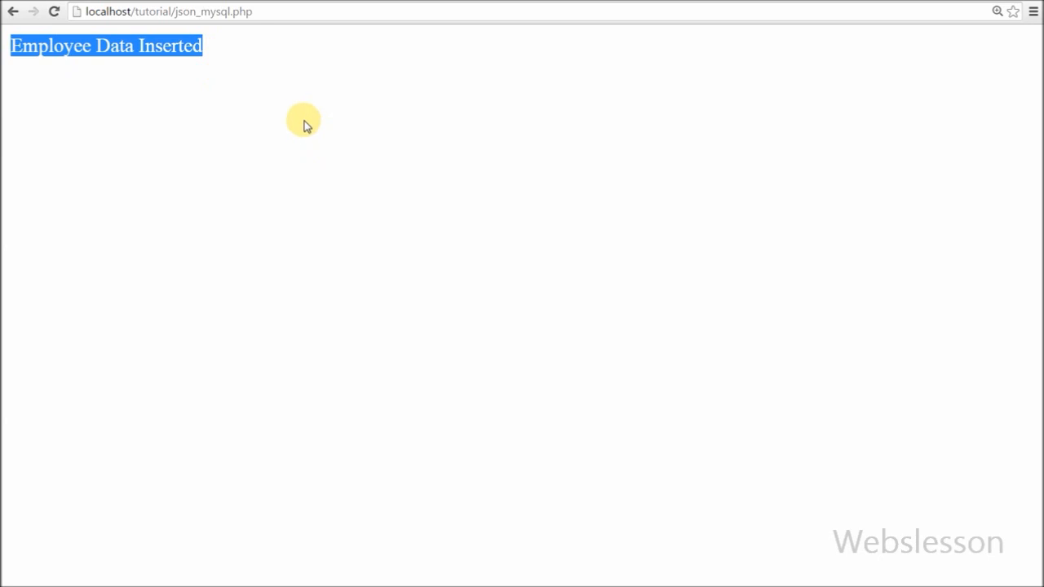
mouse_move(565, 539)
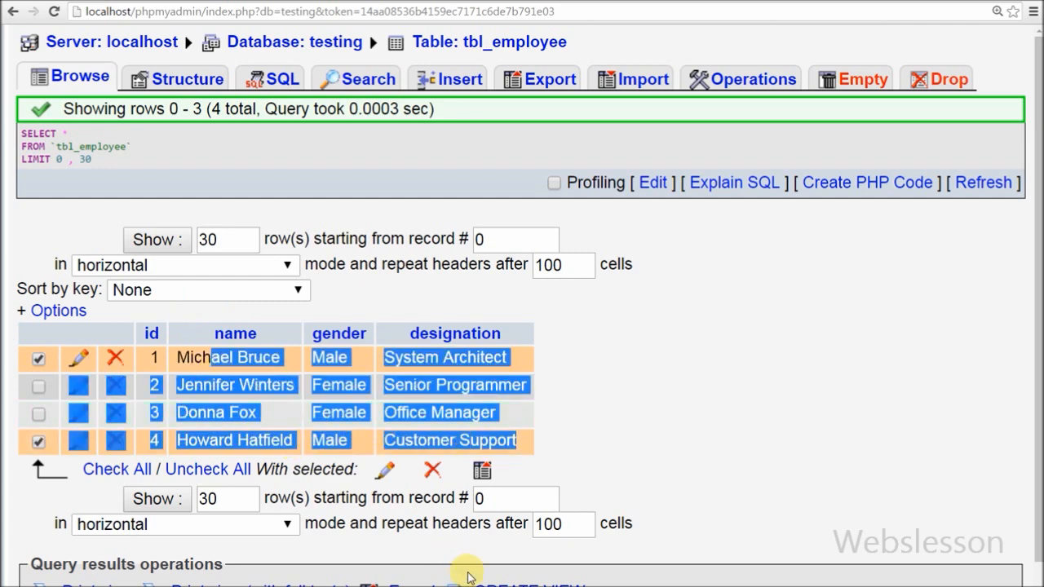
mouse_move(469, 571)
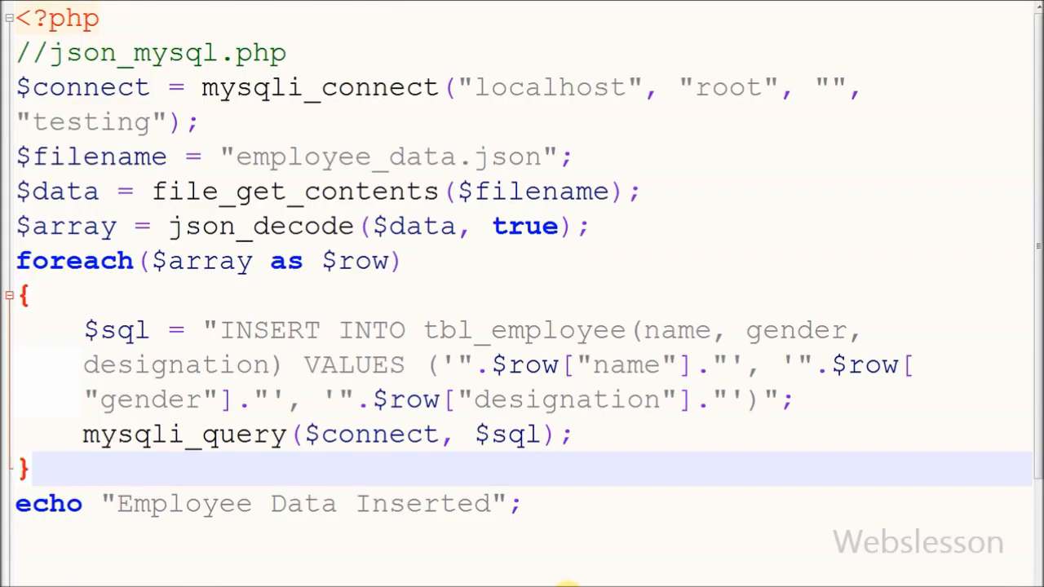
mouse_move(885, 559)
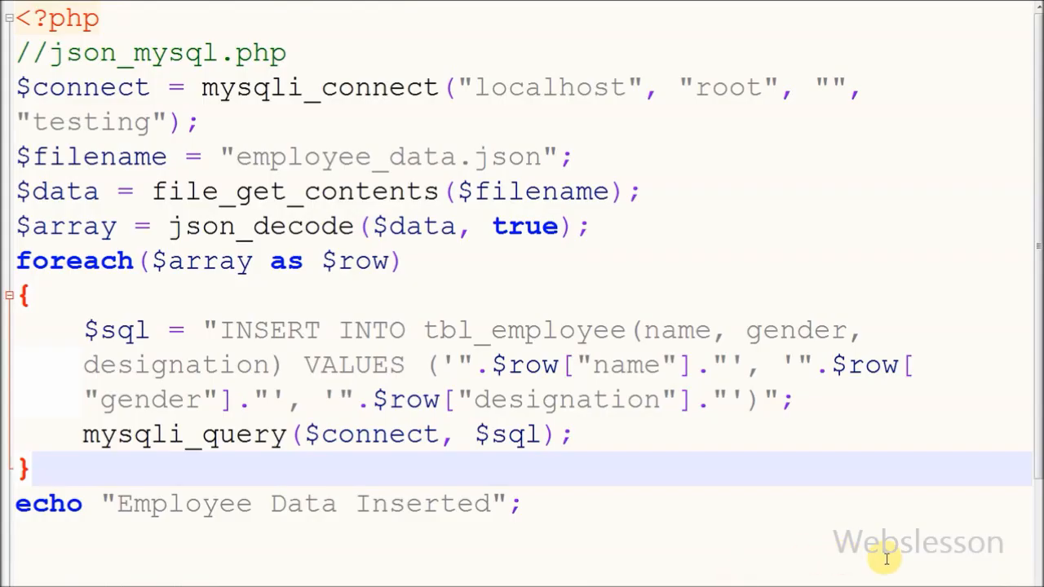